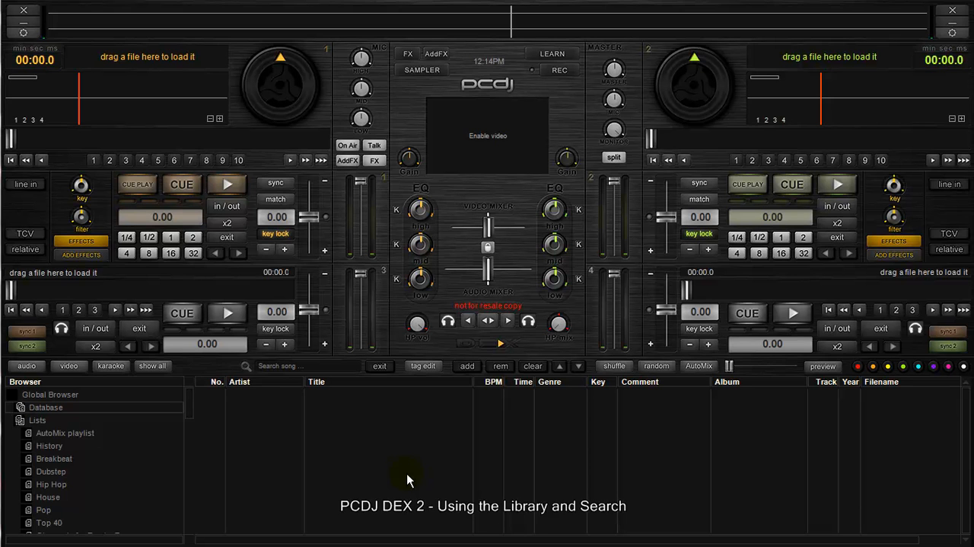
mouse_move(434, 474)
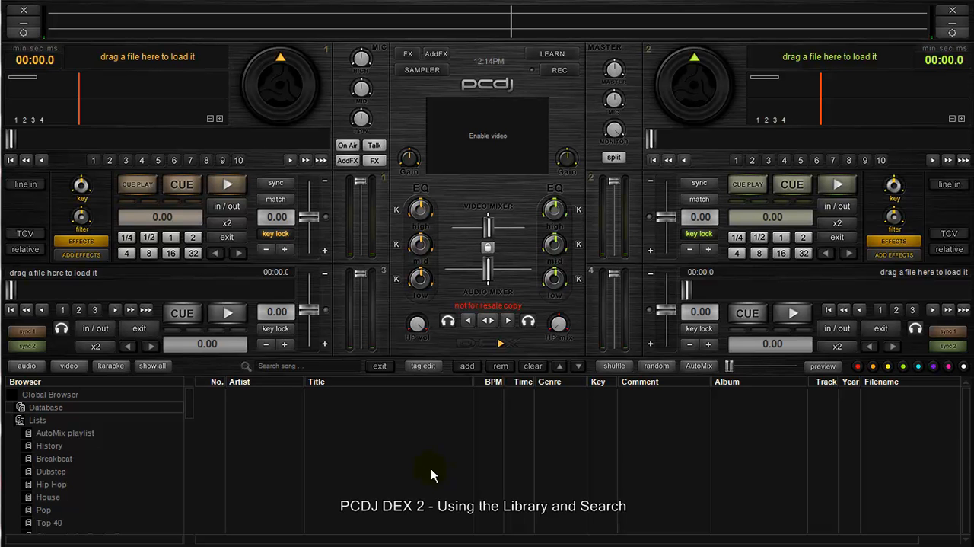
mouse_move(89, 417)
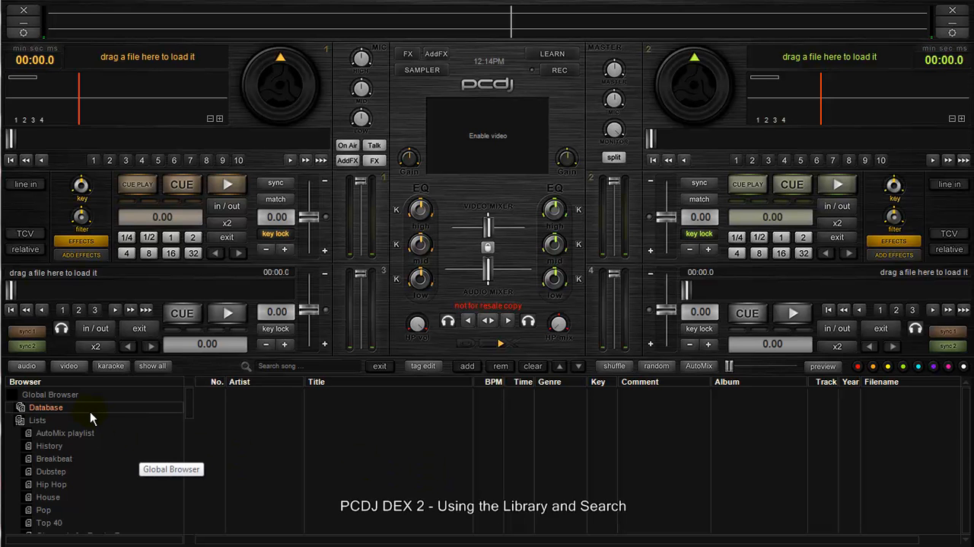
- Select Database in the browser tree to show the empty music database
left_click(467, 367)
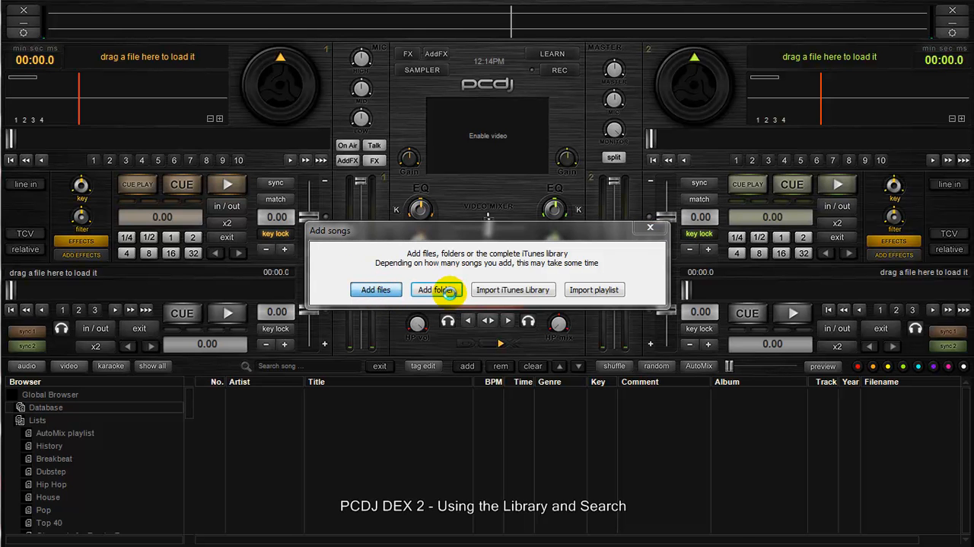
- Import by folder, browsing into the user's home folder for the music folder
left_click(650, 227)
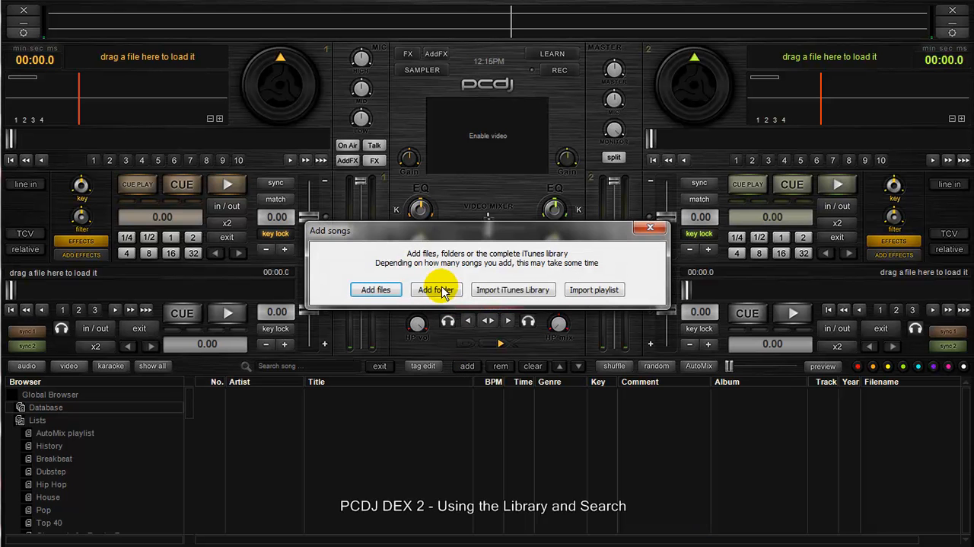
left_click(436, 290)
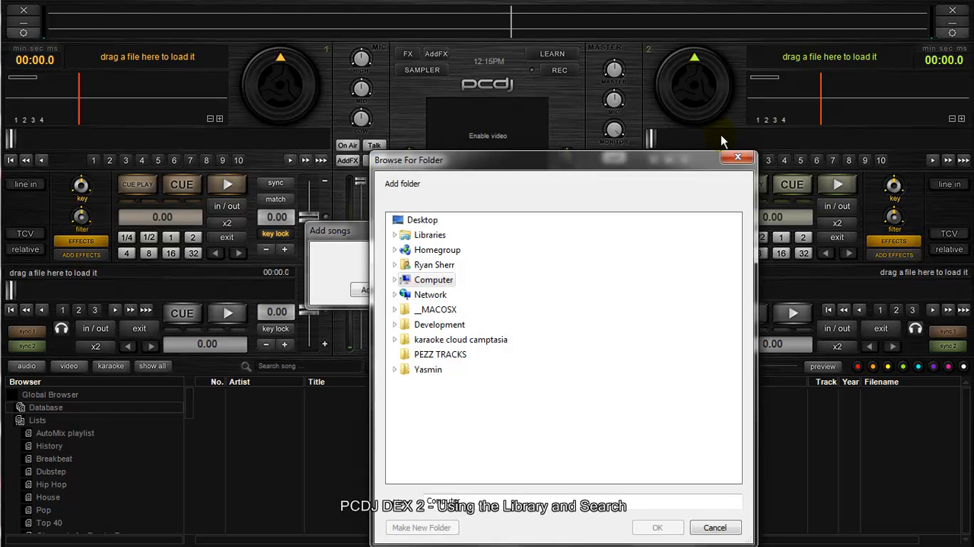
mouse_move(457, 168)
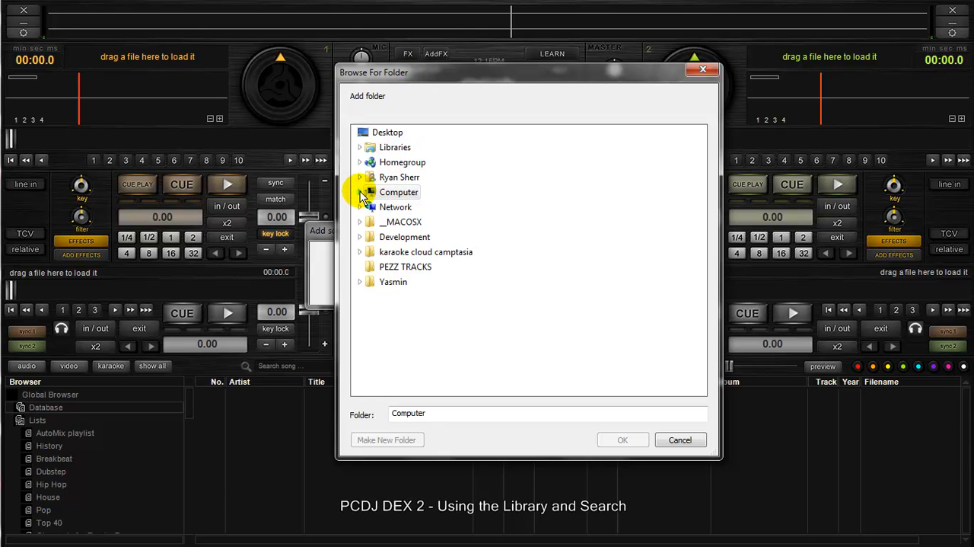
left_click(363, 177)
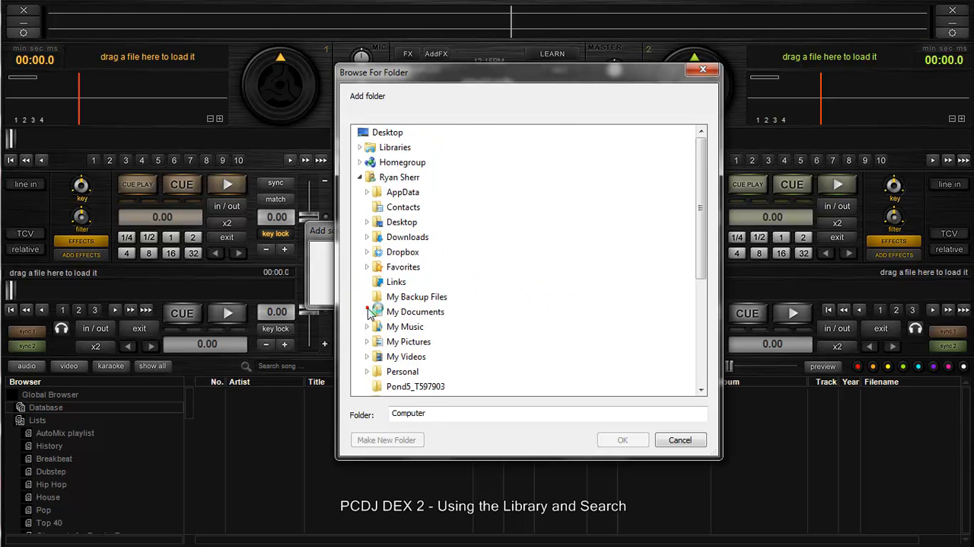
scroll("down", 3)
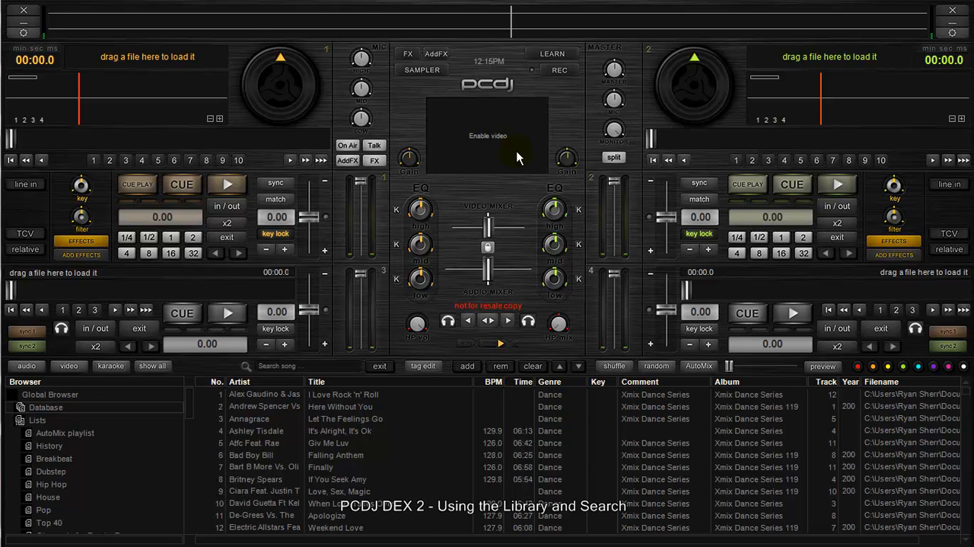
mouse_move(648, 431)
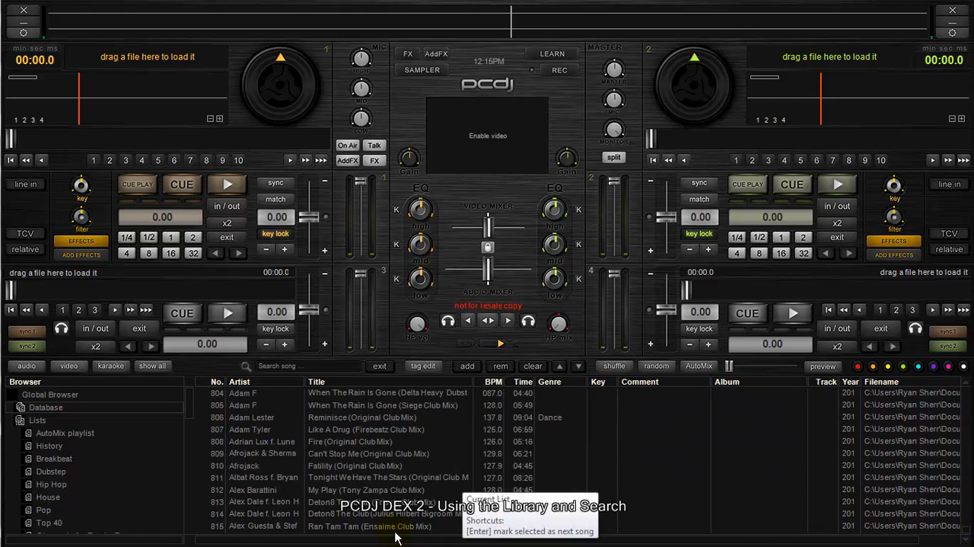
- Scroll through the Database track list of over 1,400 imported songs
scroll("down", 3)
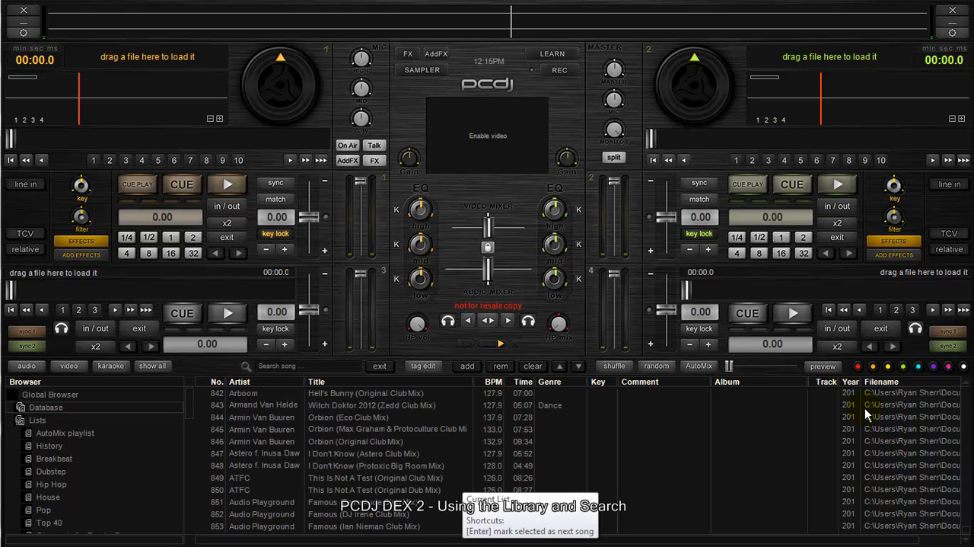
scroll("down", 3)
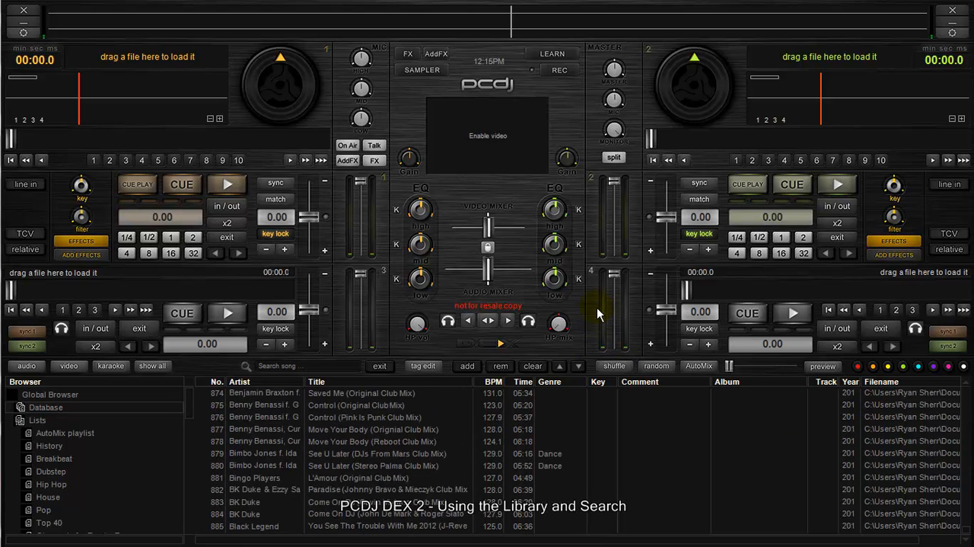
scroll("down", 3)
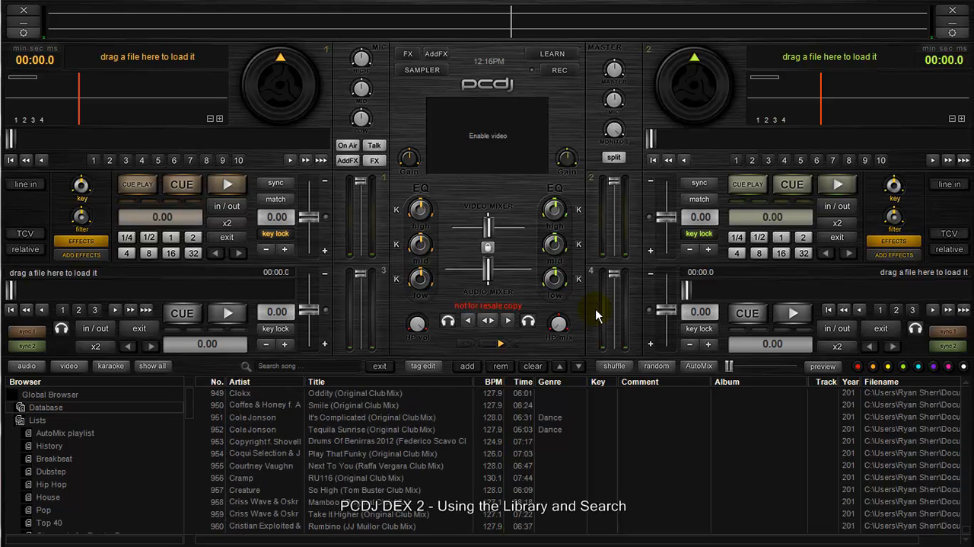
scroll("down", 3)
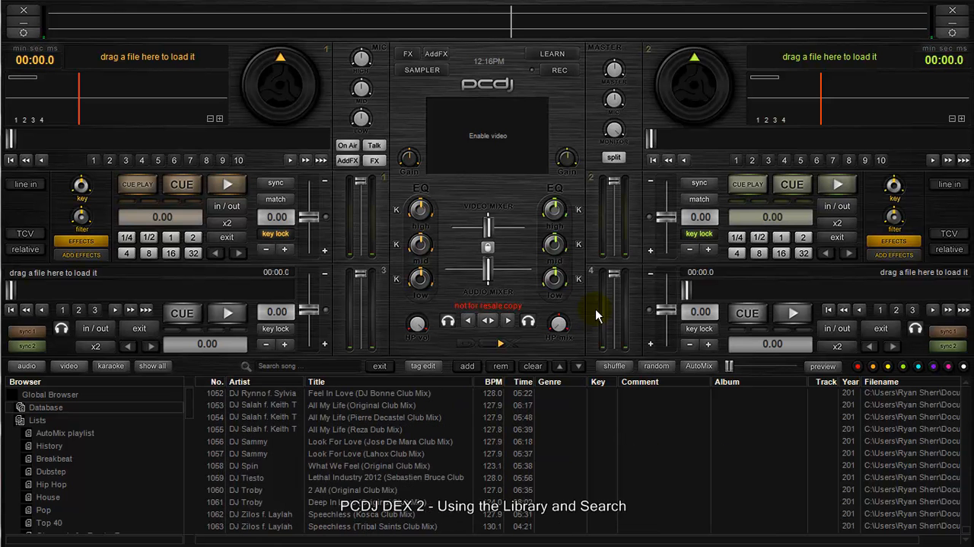
scroll("down", 3)
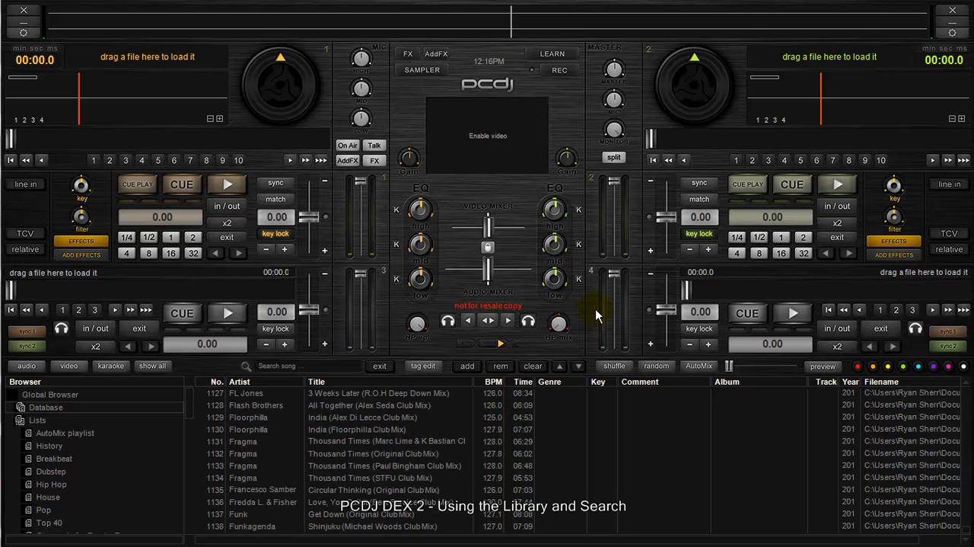
scroll("down", 3)
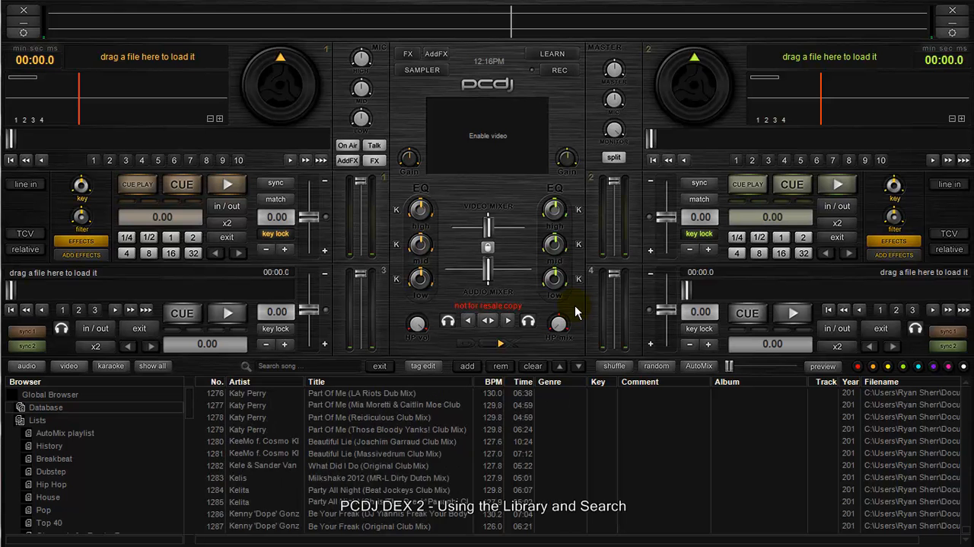
scroll("down", 3)
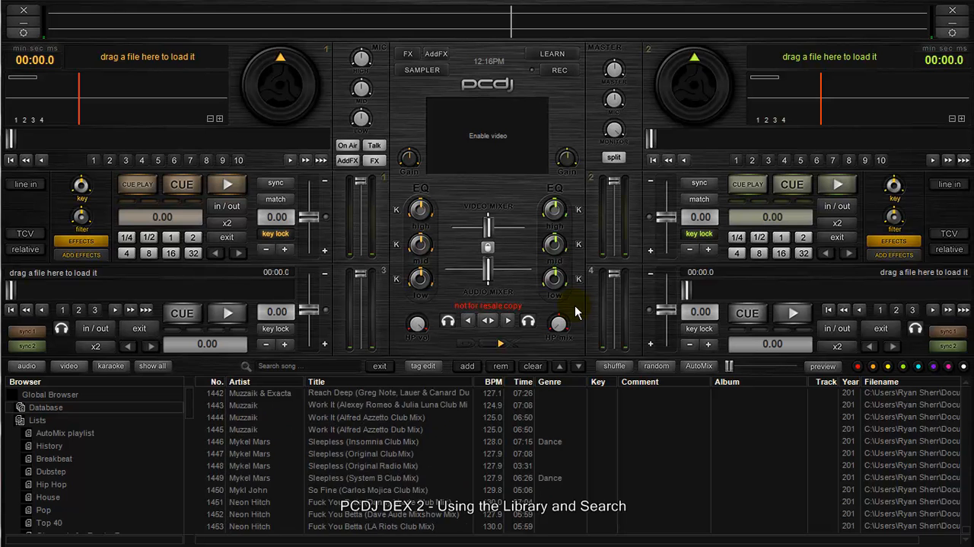
scroll("down", 3)
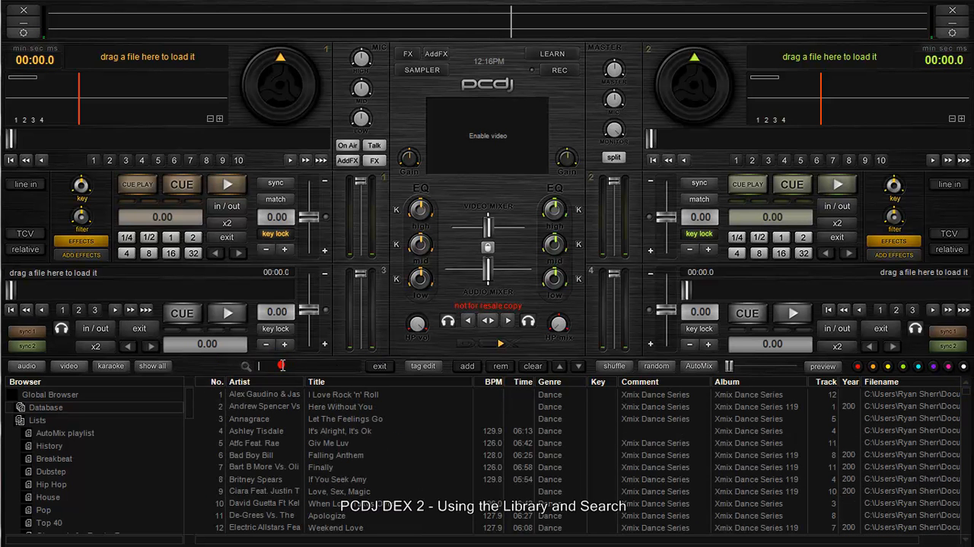
mouse_move(614, 366)
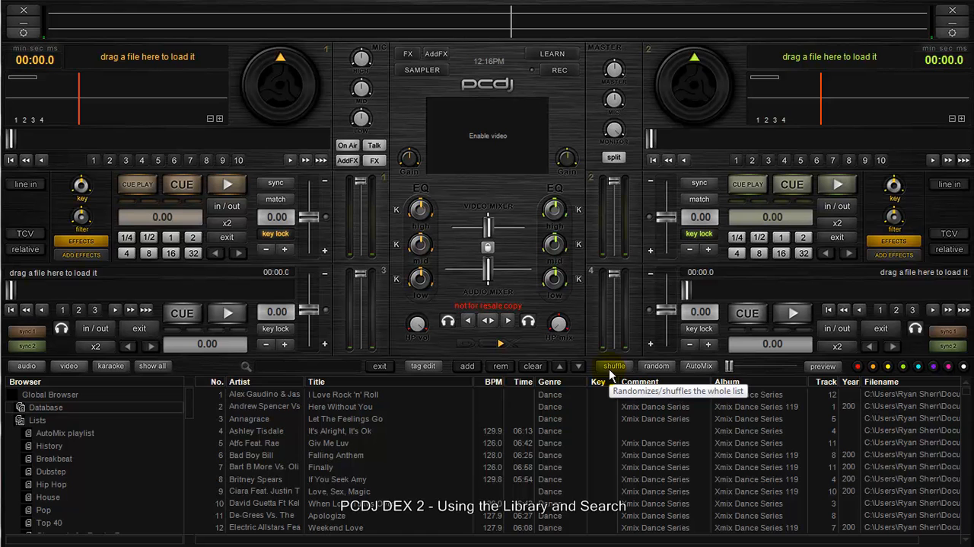
mouse_move(284, 367)
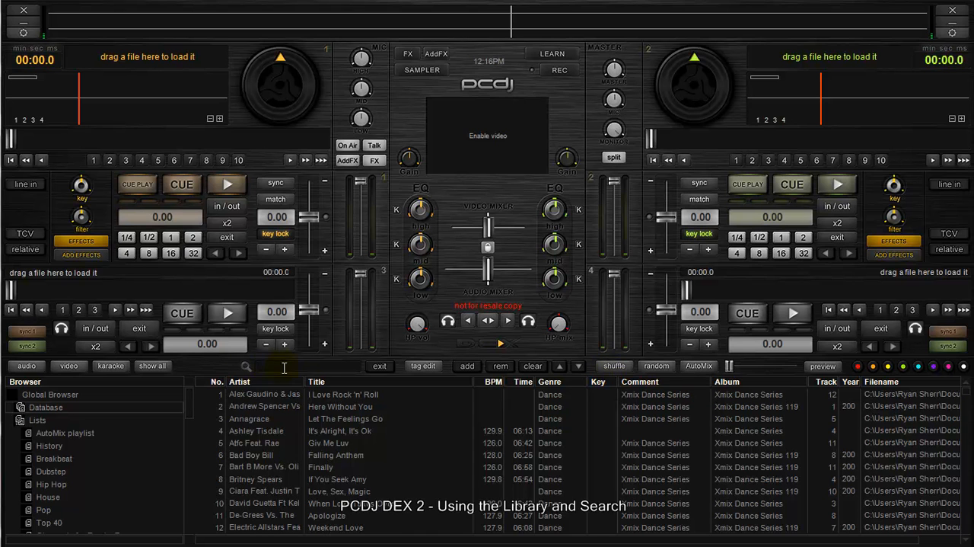
mouse_move(380, 366)
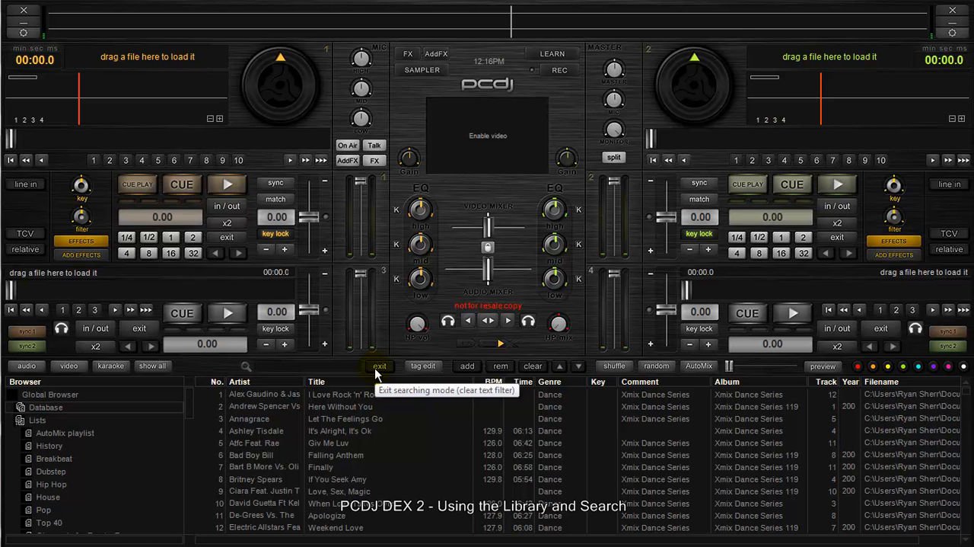
type("bad")
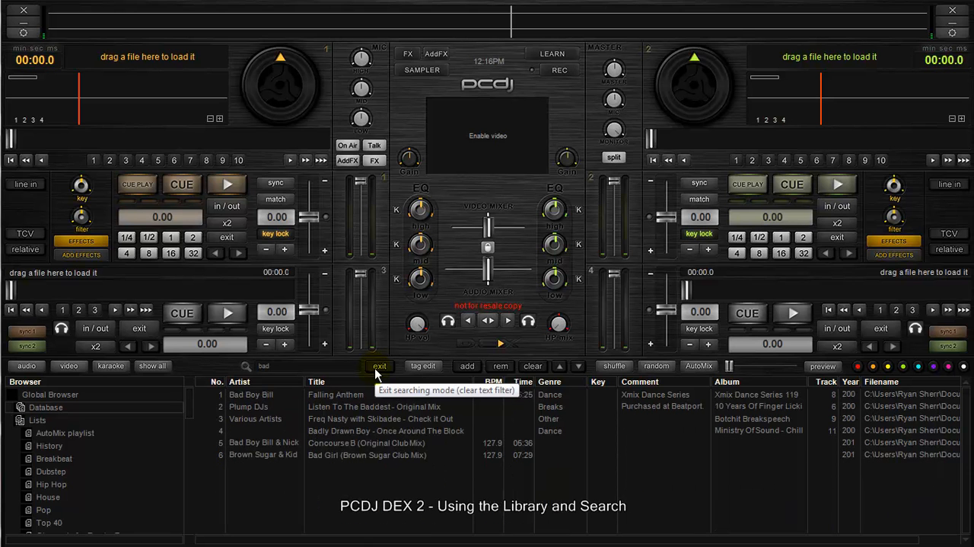
left_click(379, 366)
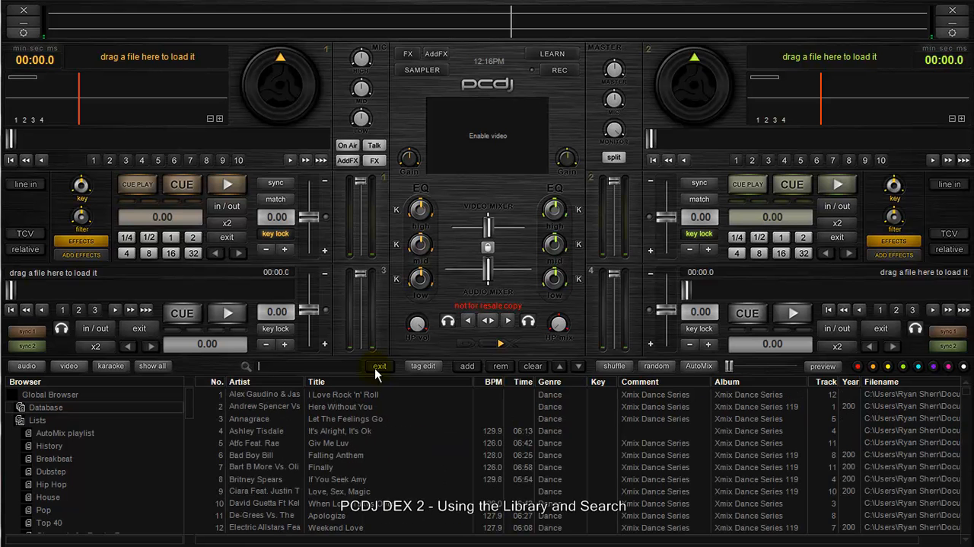
type("ashley")
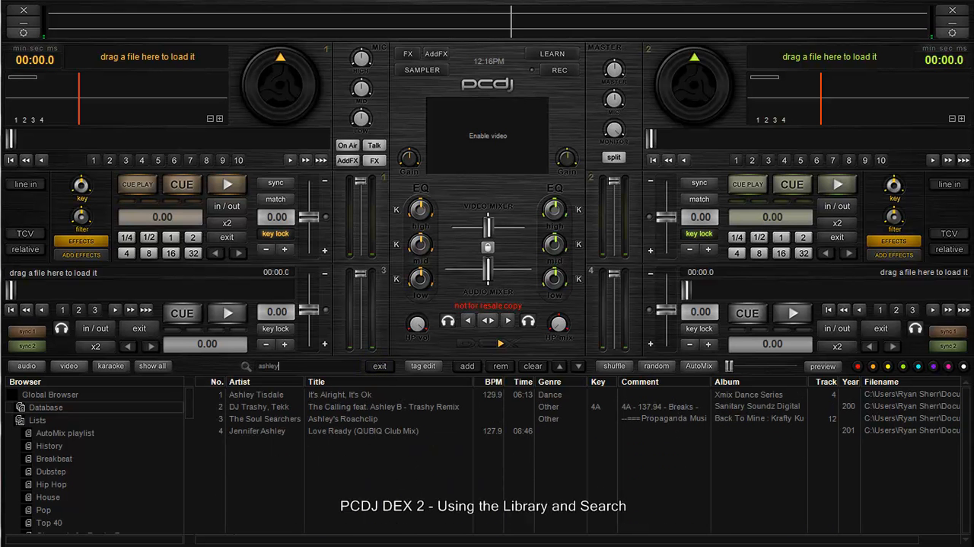
left_click(533, 366)
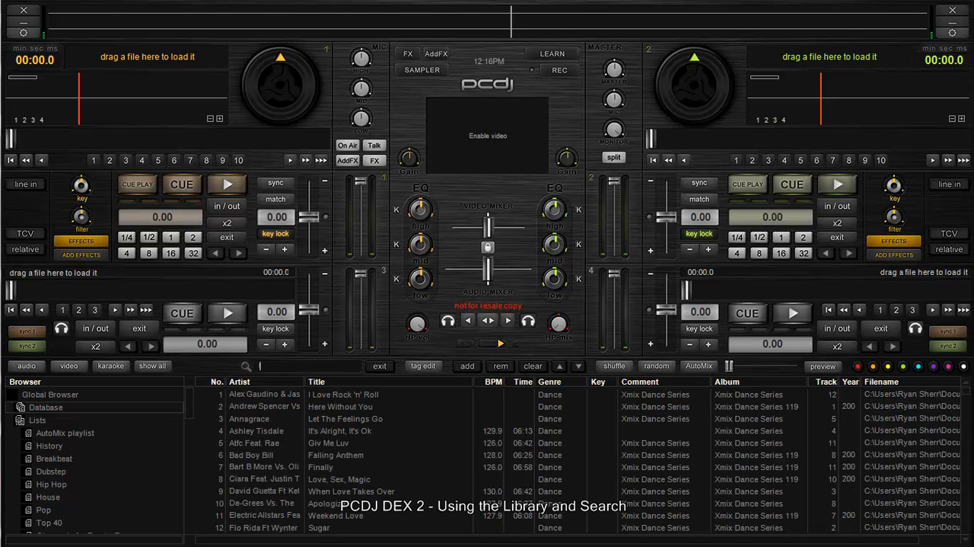
type("luv")
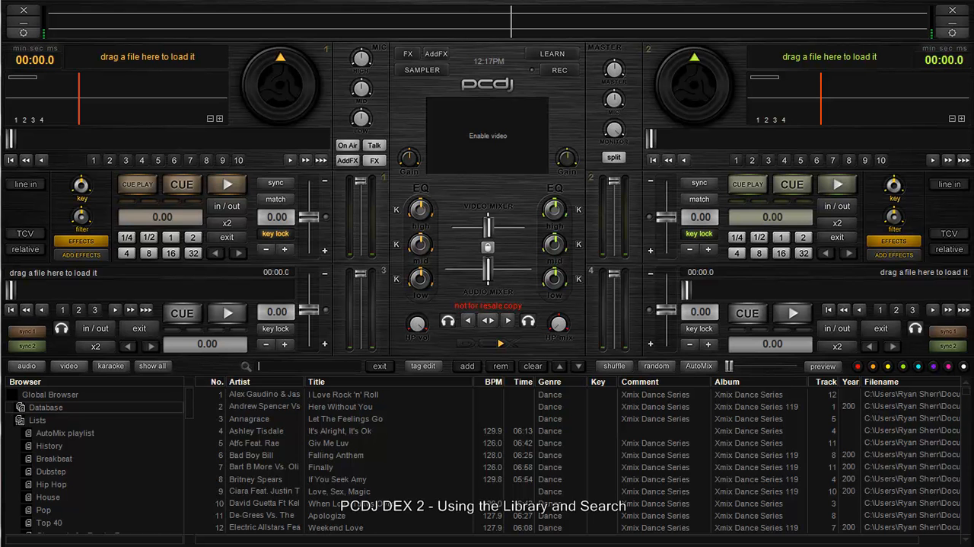
type("alex")
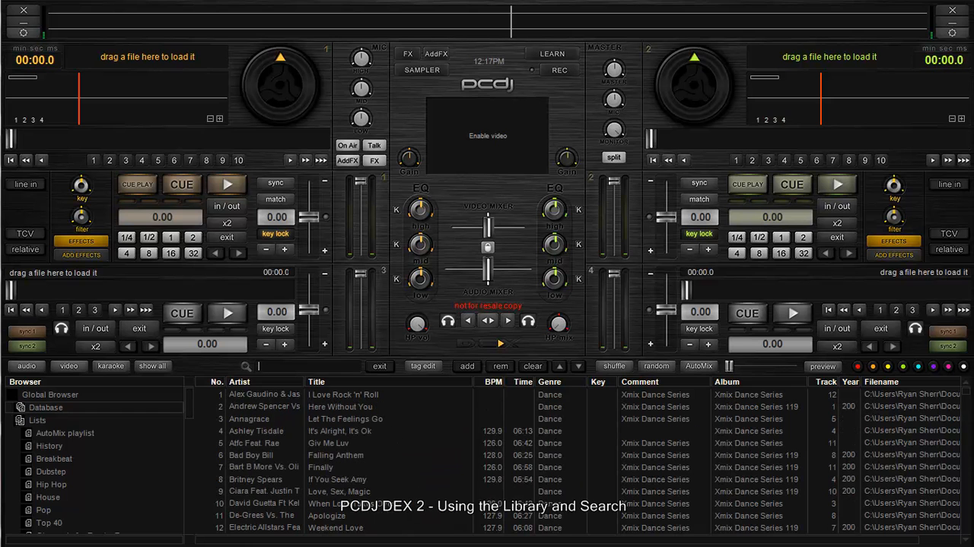
mouse_move(26, 365)
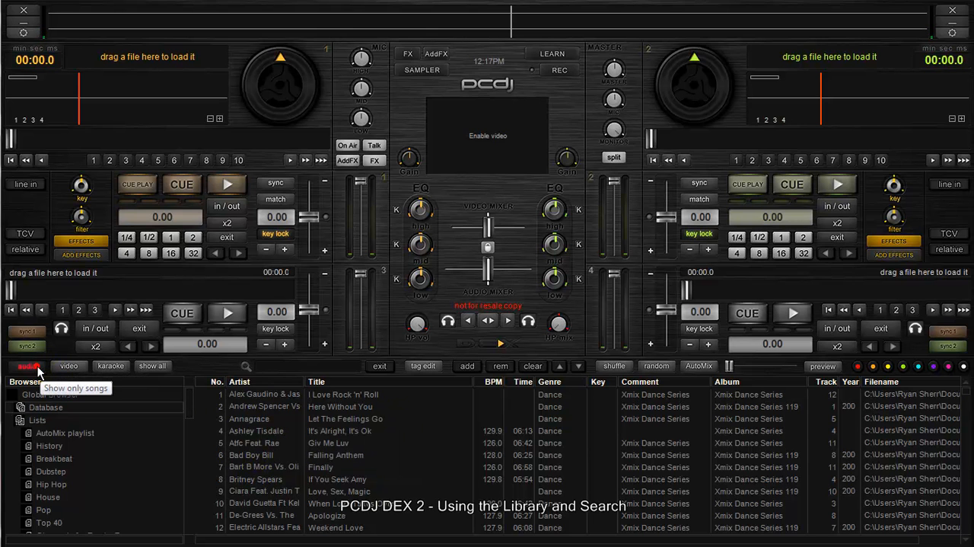
- Filter the track list to karaoke tracks only, then back to songs
left_click(28, 366)
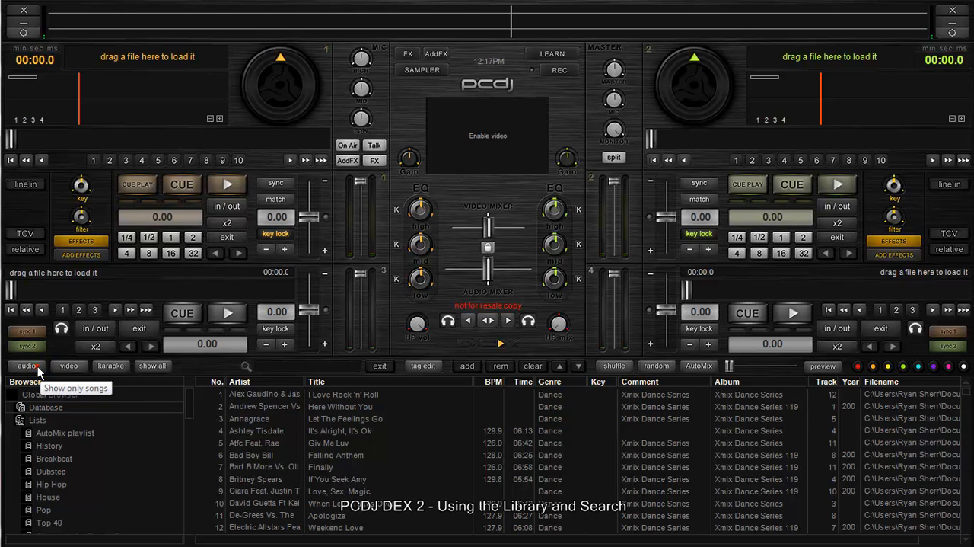
left_click(69, 365)
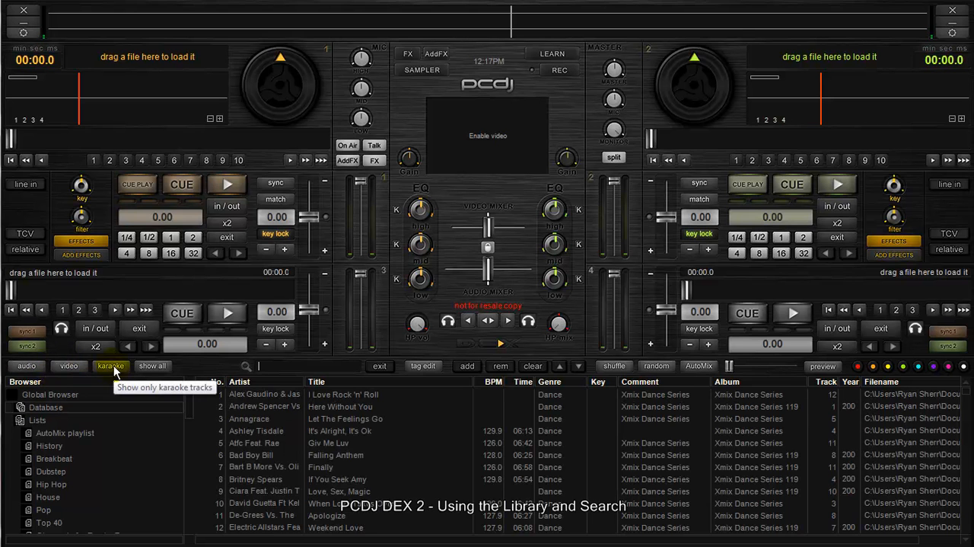
left_click(110, 365)
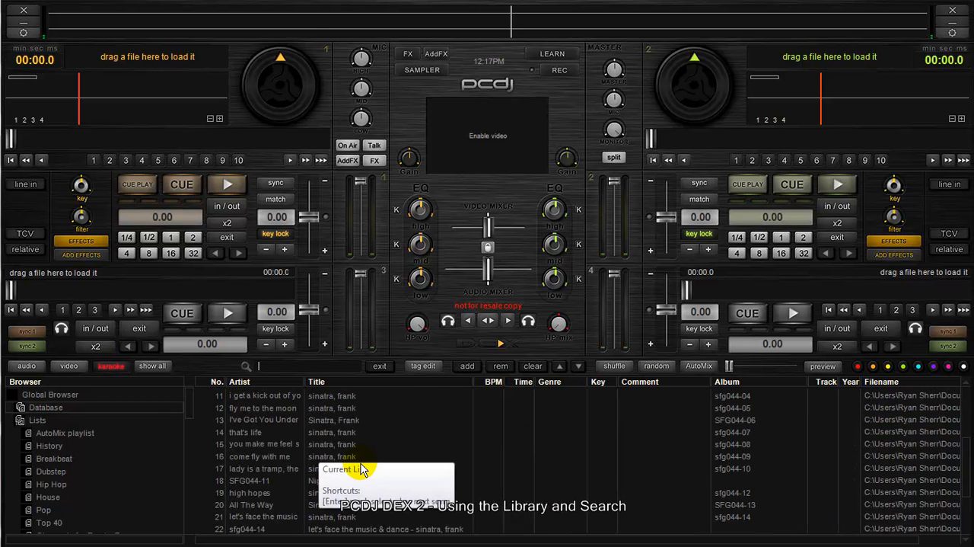
left_click(111, 365)
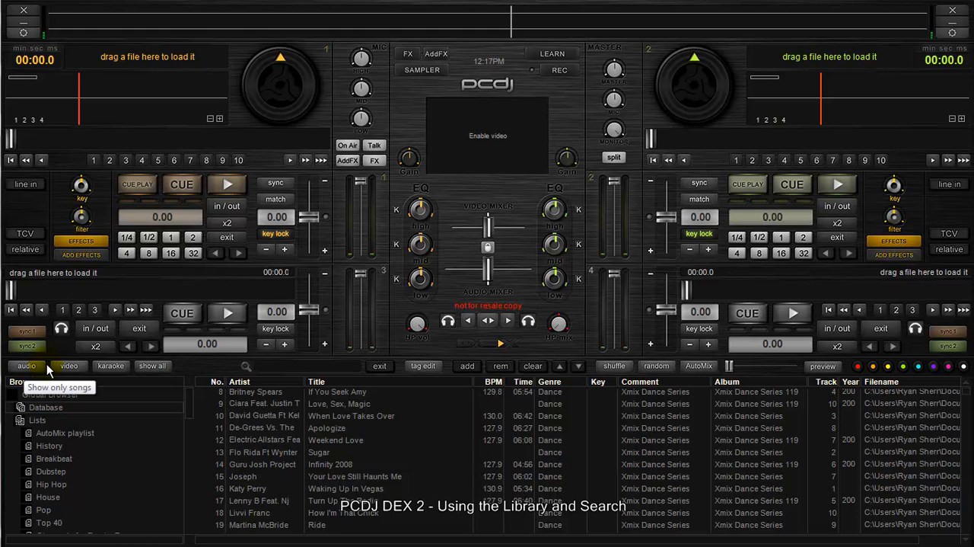
mouse_move(67, 365)
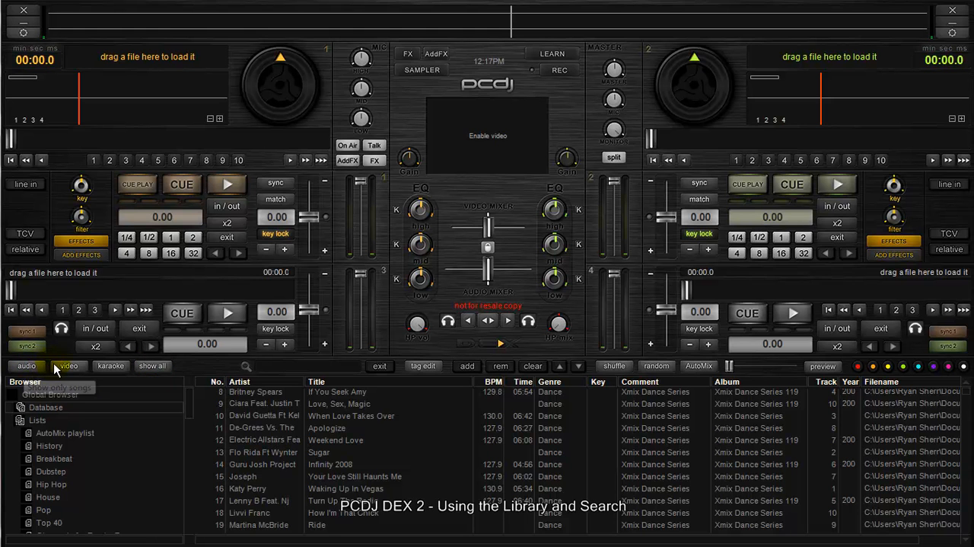
mouse_move(67, 365)
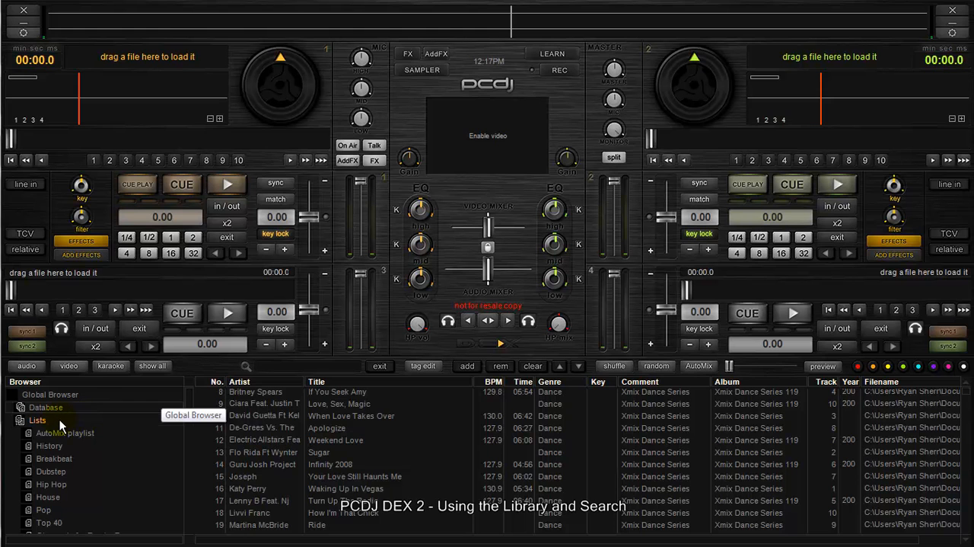
- Add a new playlist under Lists named 'Video Showcase'
left_click(36, 419)
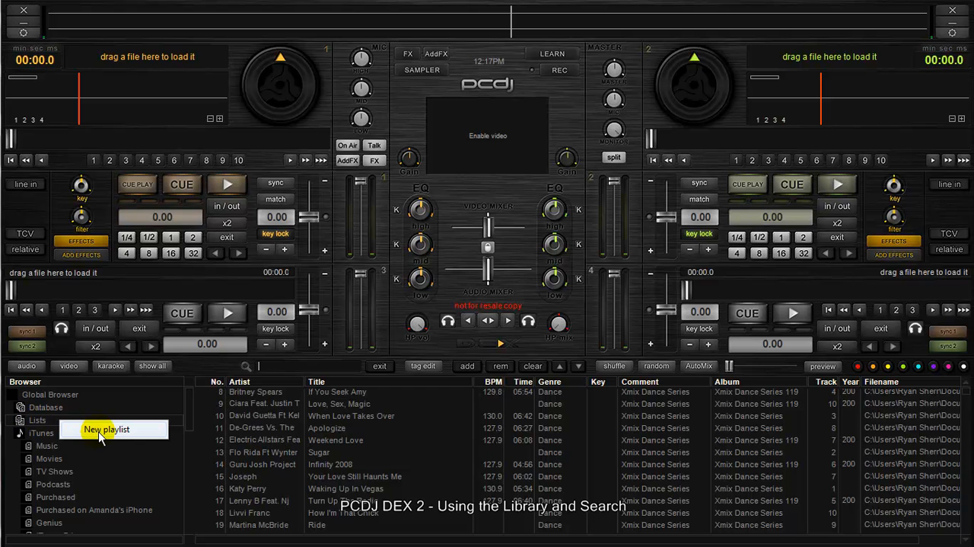
left_click(107, 428)
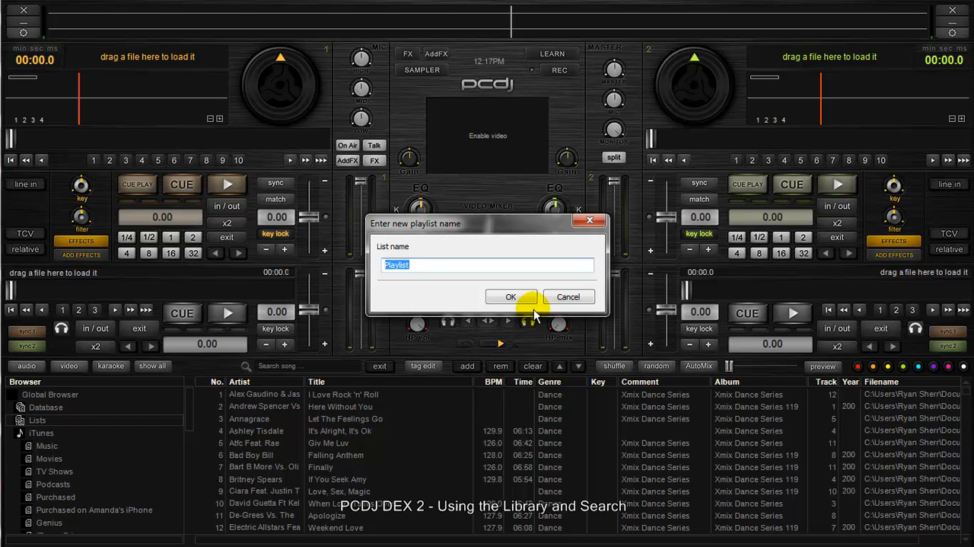
type("Video")
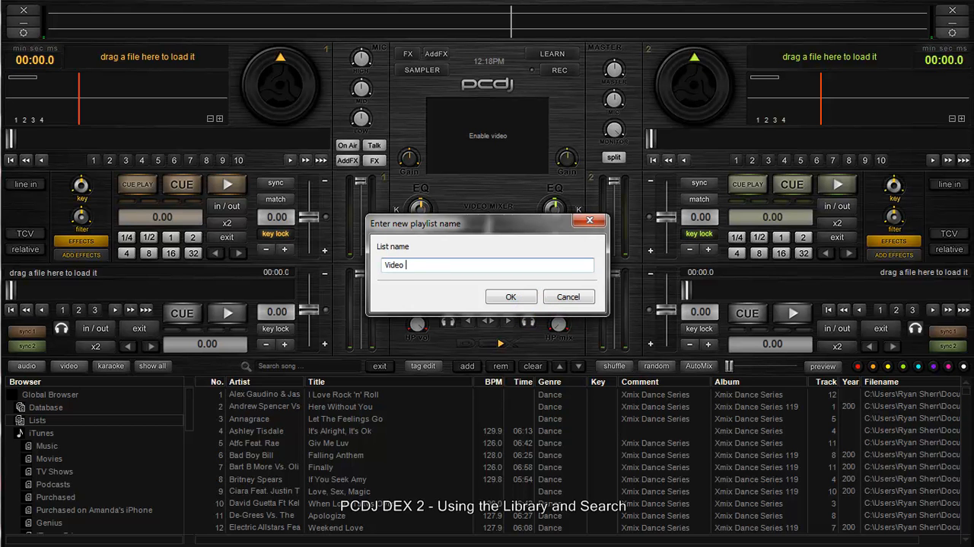
type("Showcase")
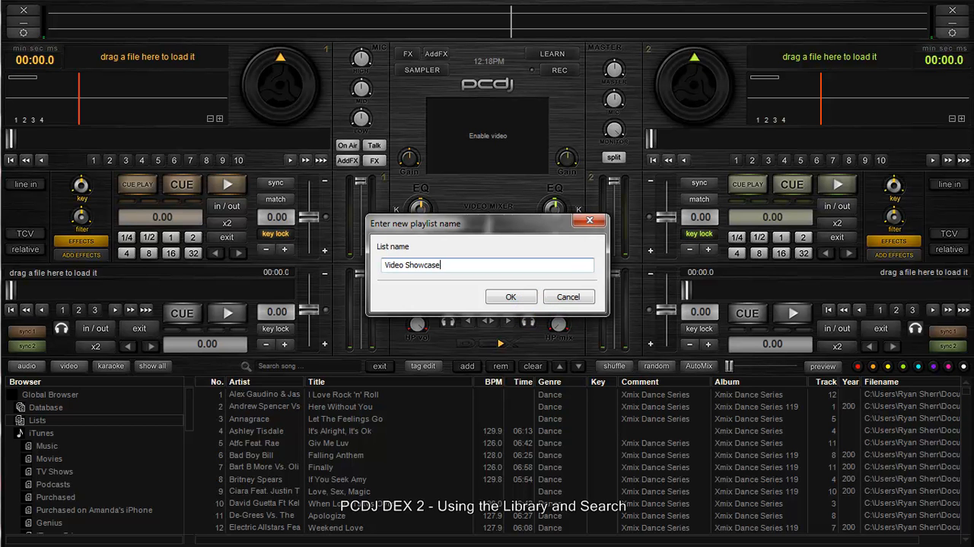
left_click(511, 296)
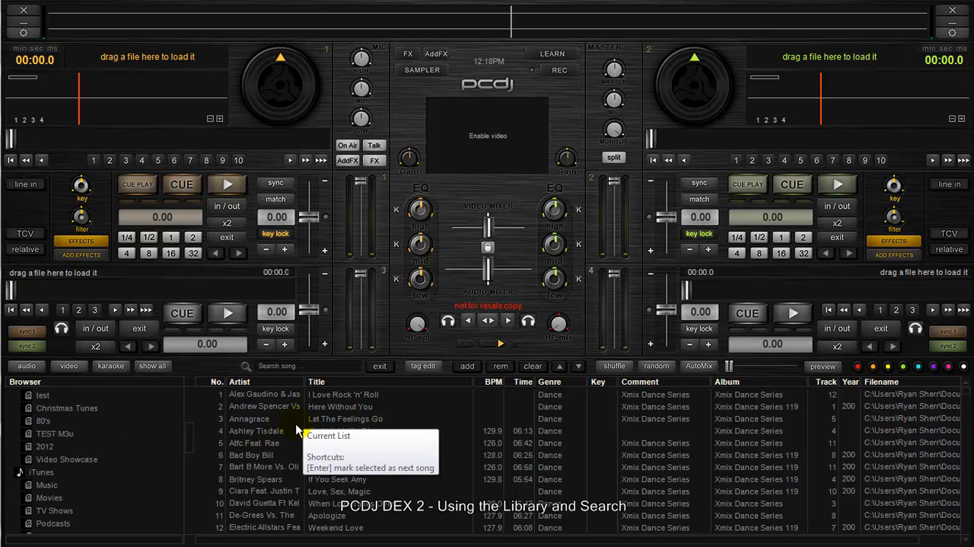
- Multi-select dance tracks in the library to add to Video Showcase
left_click(266, 491)
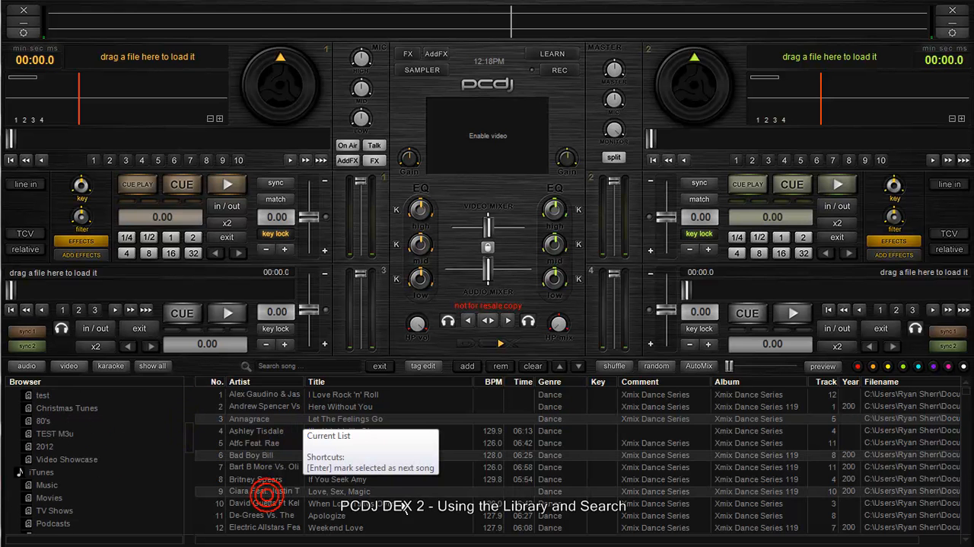
left_click(264, 406)
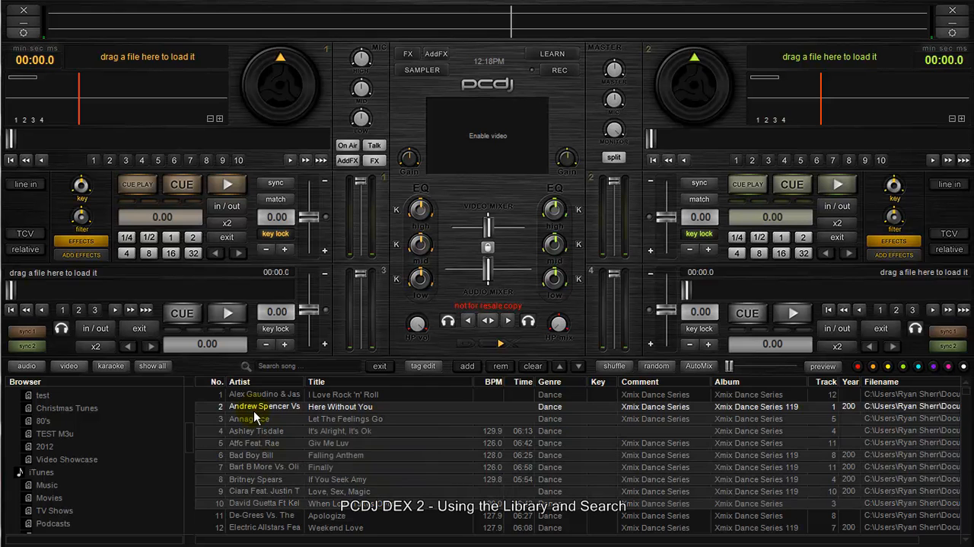
left_click(343, 466)
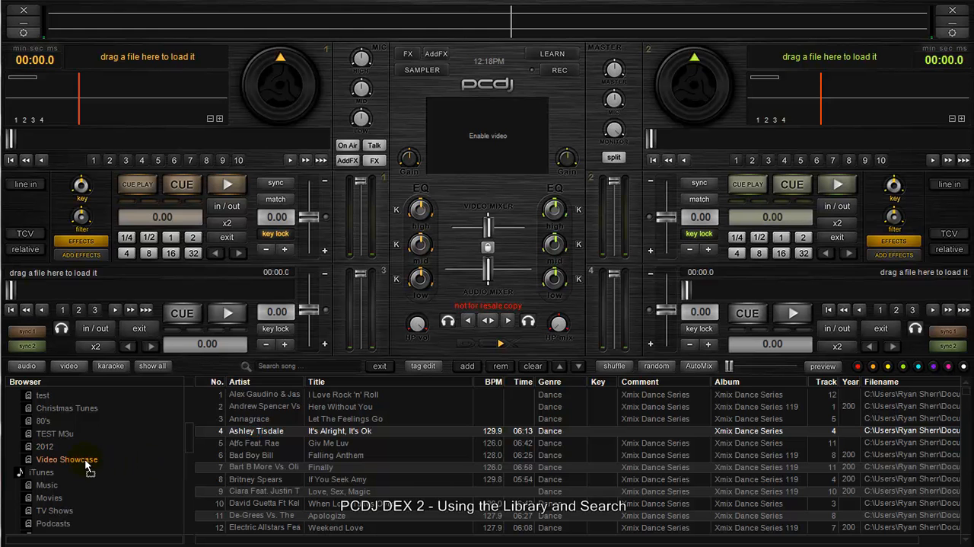
mouse_move(90, 471)
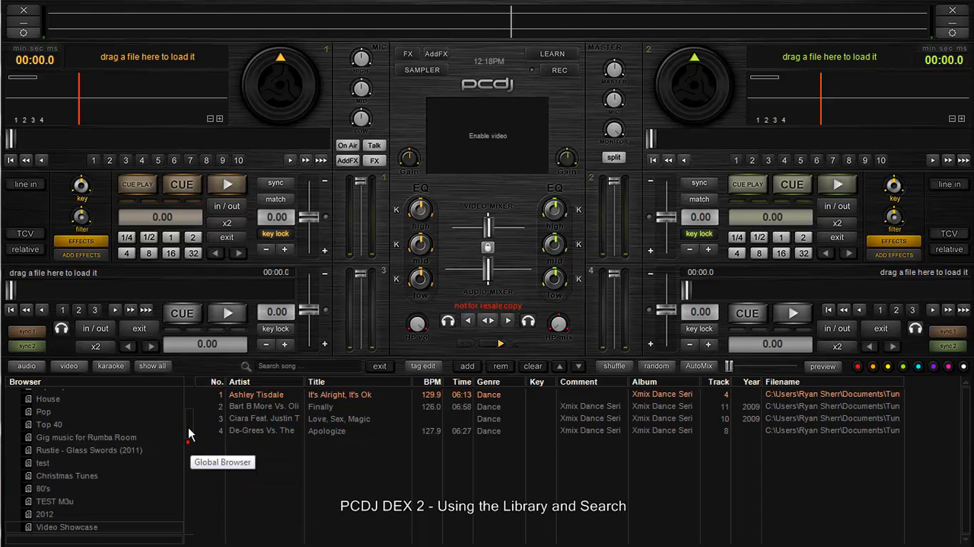
- Return to the Database view and expand the C: drive under Explorer
left_click(44, 406)
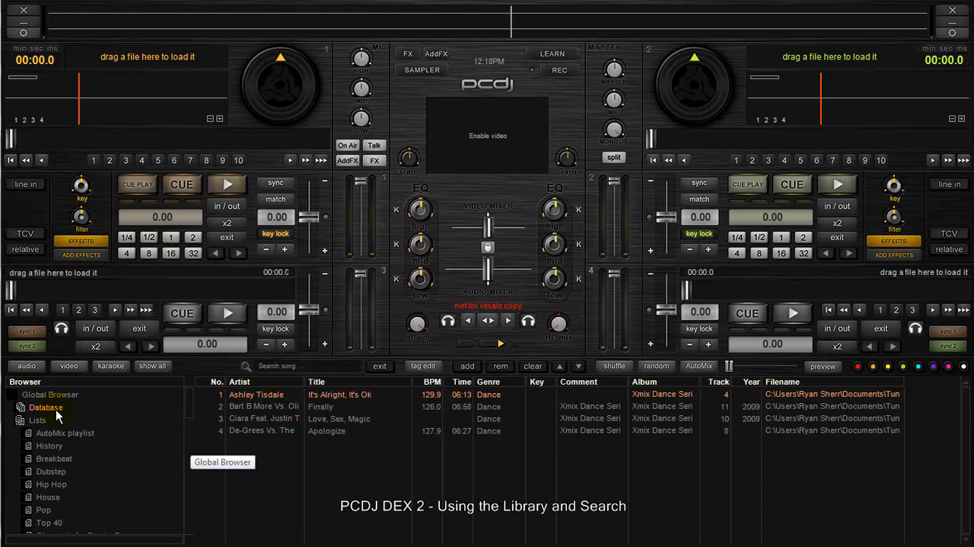
left_click(44, 407)
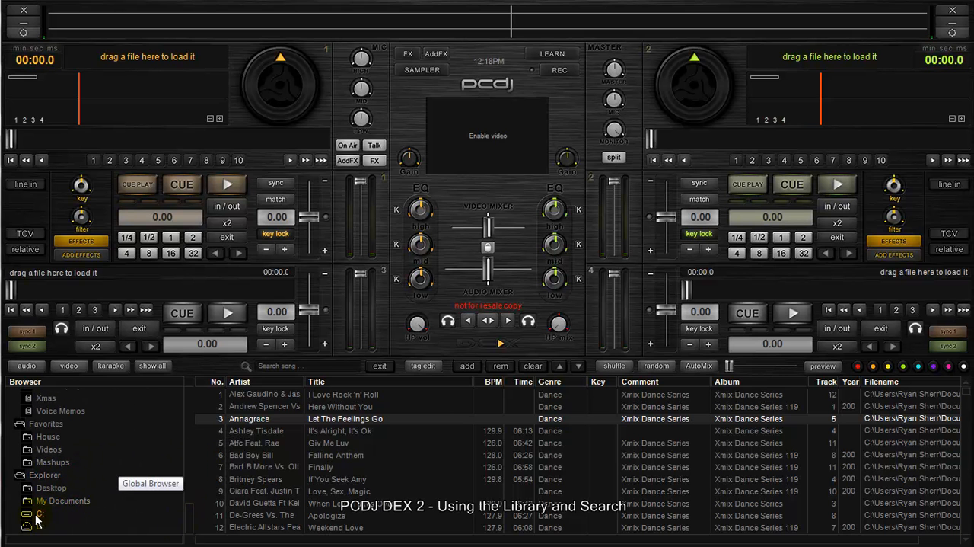
left_click(24, 474)
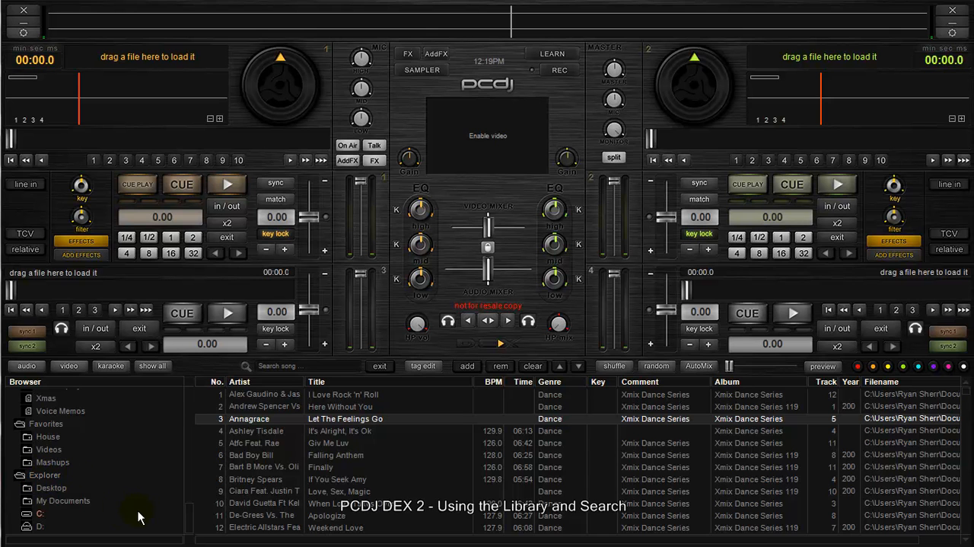
mouse_move(35, 504)
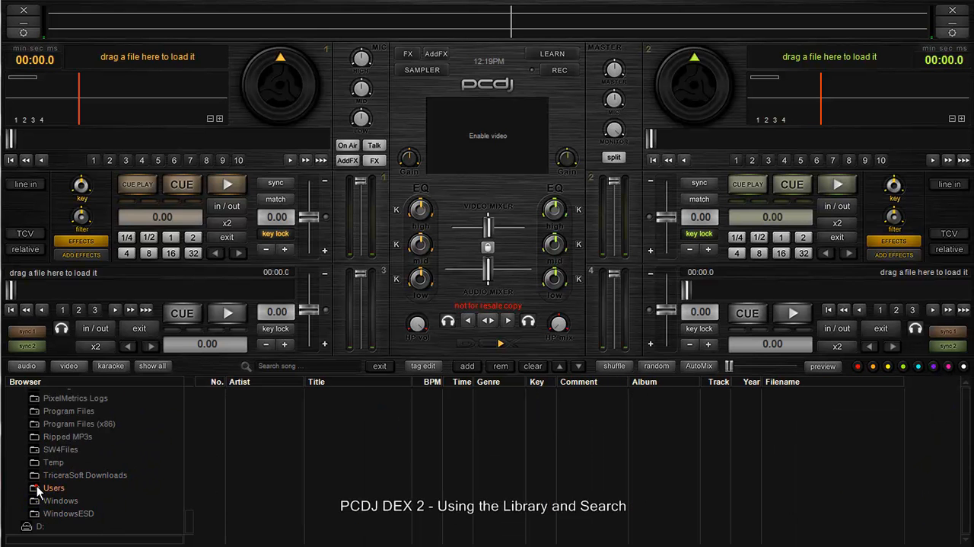
- Browse through Users, Downloads and Documents toward the Dance folder
left_click(36, 487)
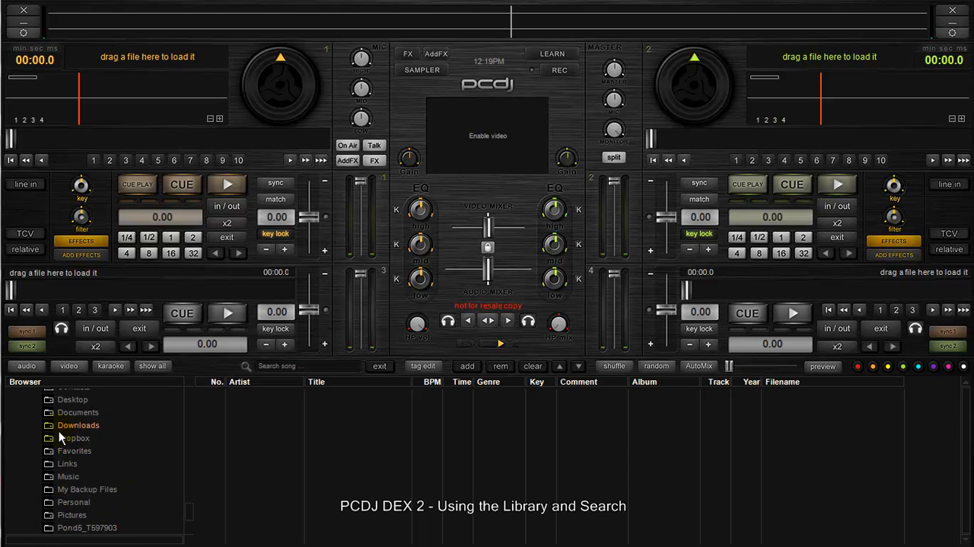
left_click(78, 425)
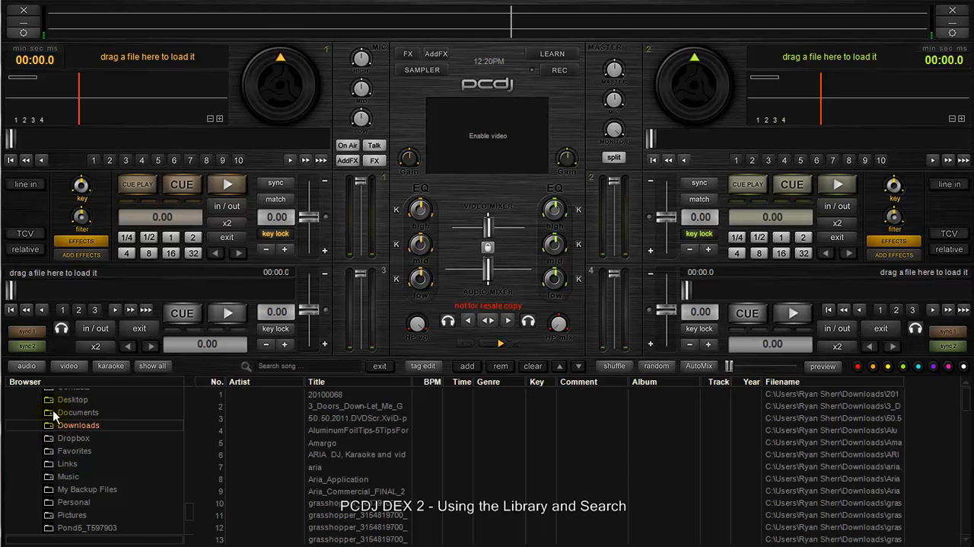
left_click(49, 425)
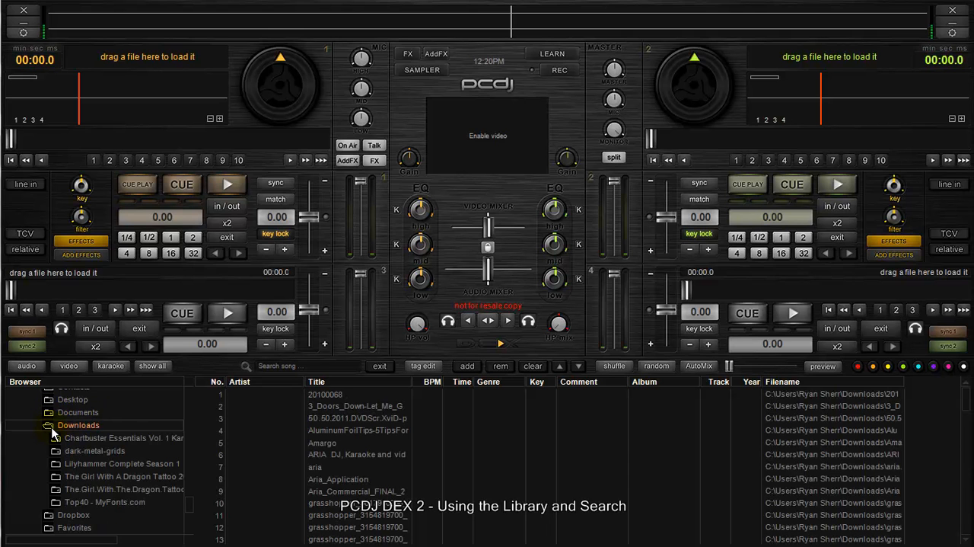
left_click(47, 425)
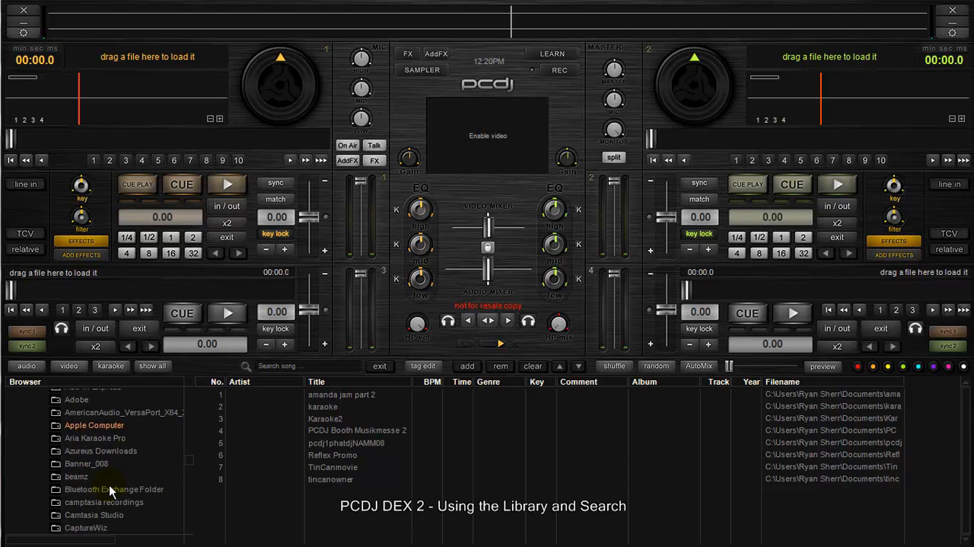
scroll("down", 3)
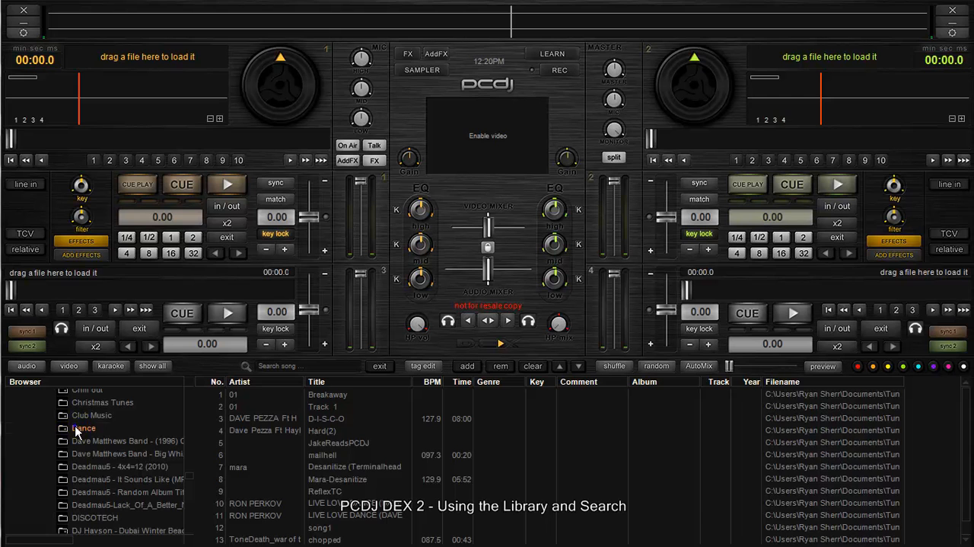
- Make a playlist from the Dance folder and acknowledge the creation notice
right_click(83, 428)
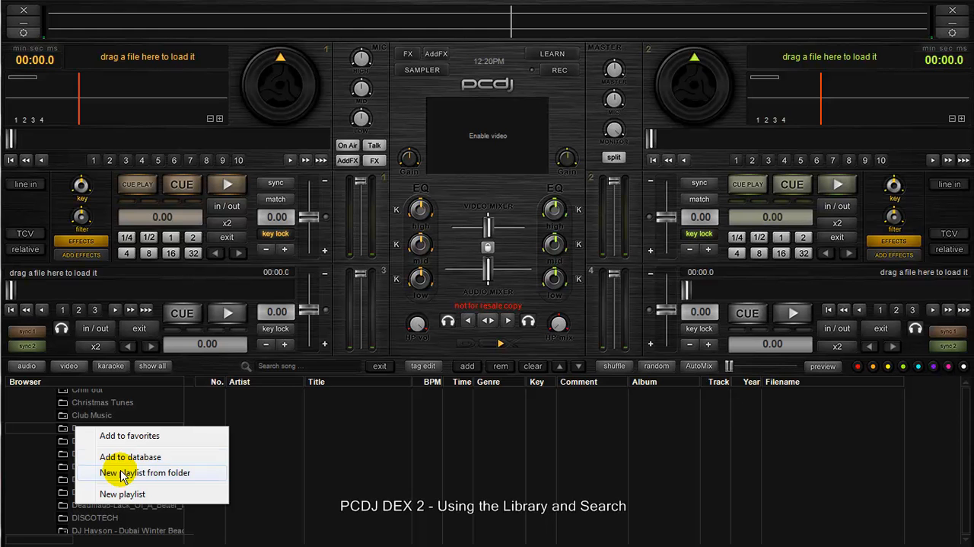
mouse_move(118, 456)
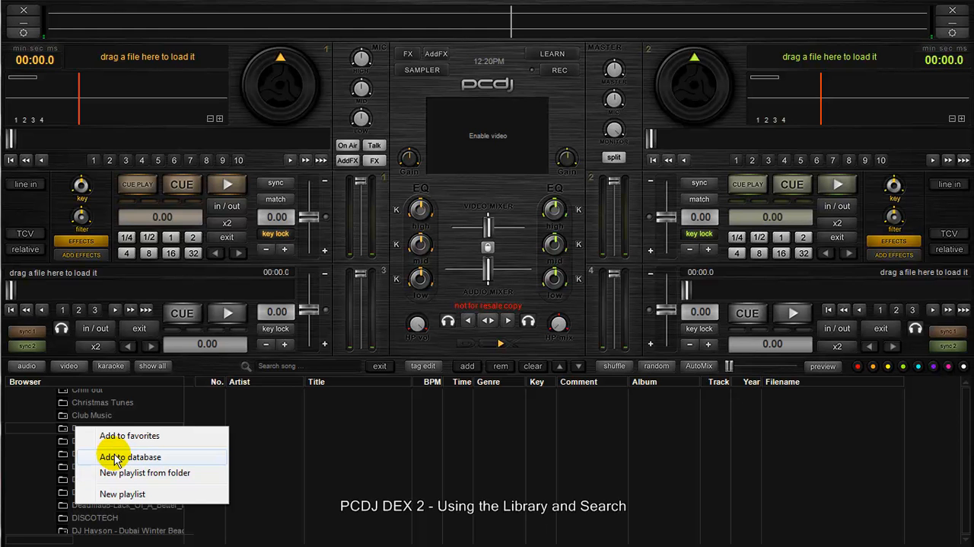
mouse_move(114, 435)
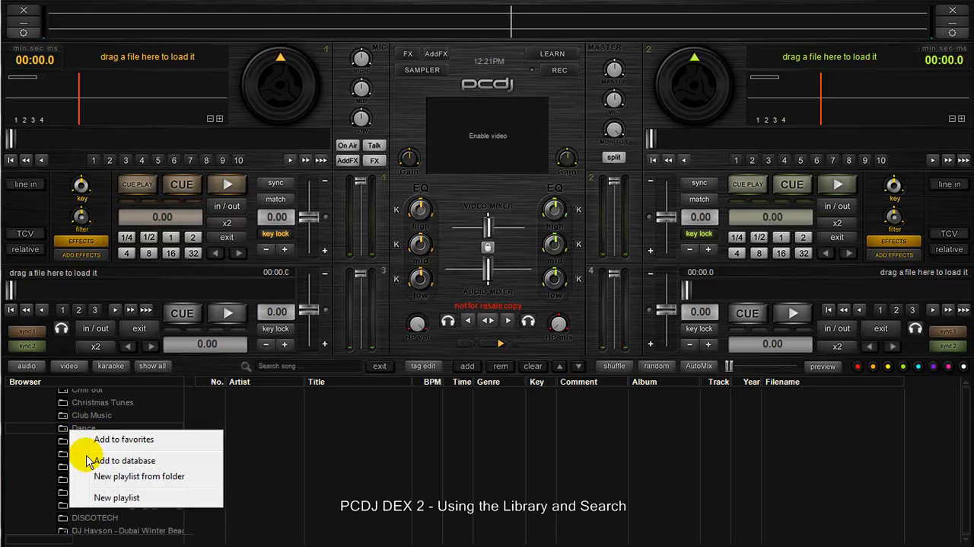
mouse_move(102, 476)
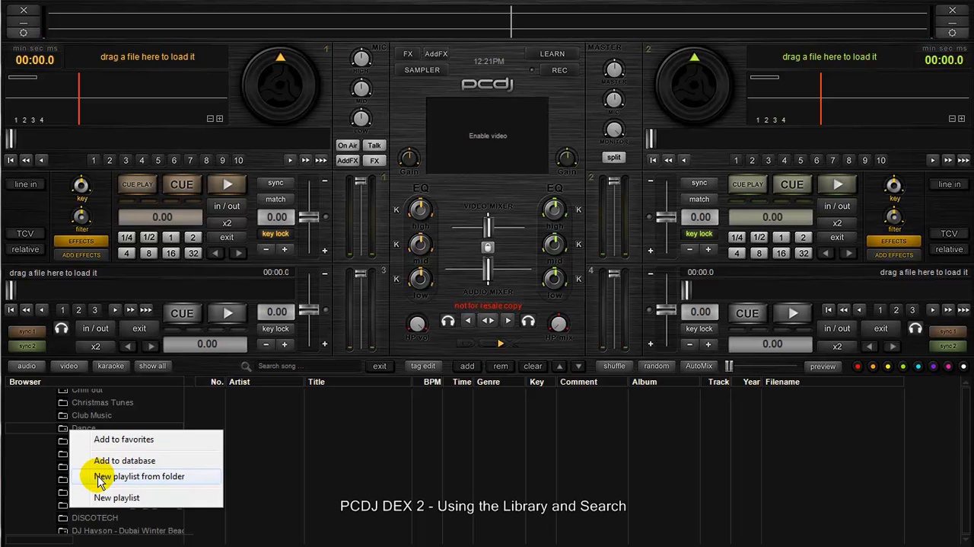
left_click(139, 476)
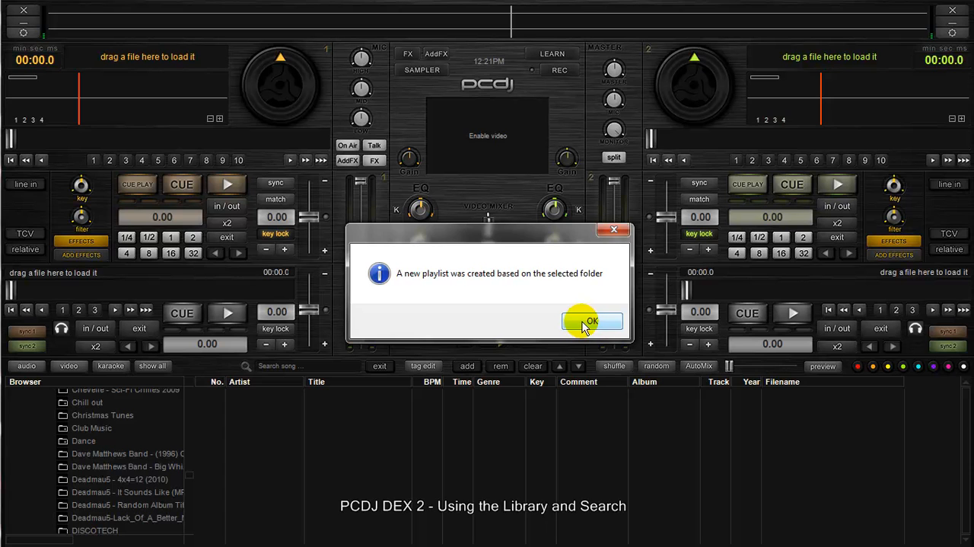
left_click(592, 321)
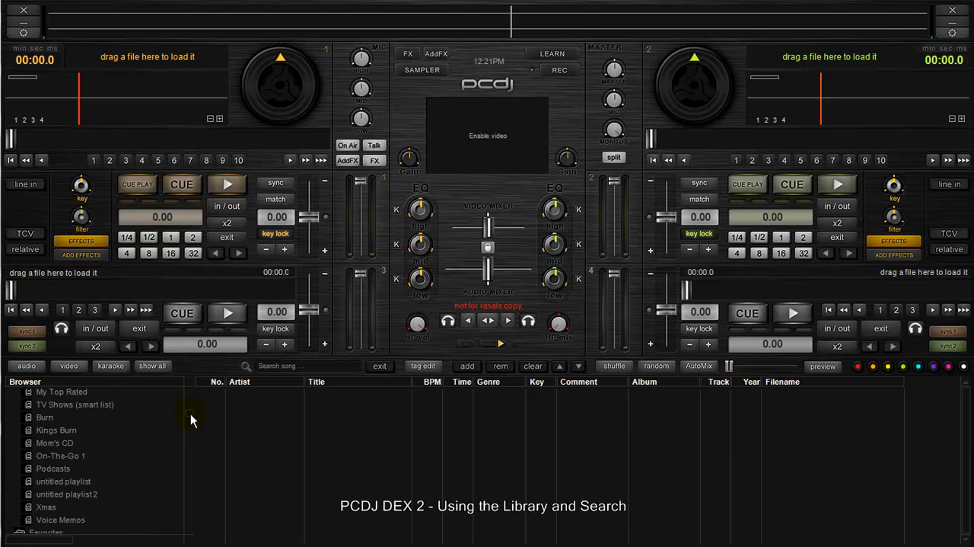
- Scroll to the Lists section and open the Dance playlist to view its tracks
scroll("down", 3)
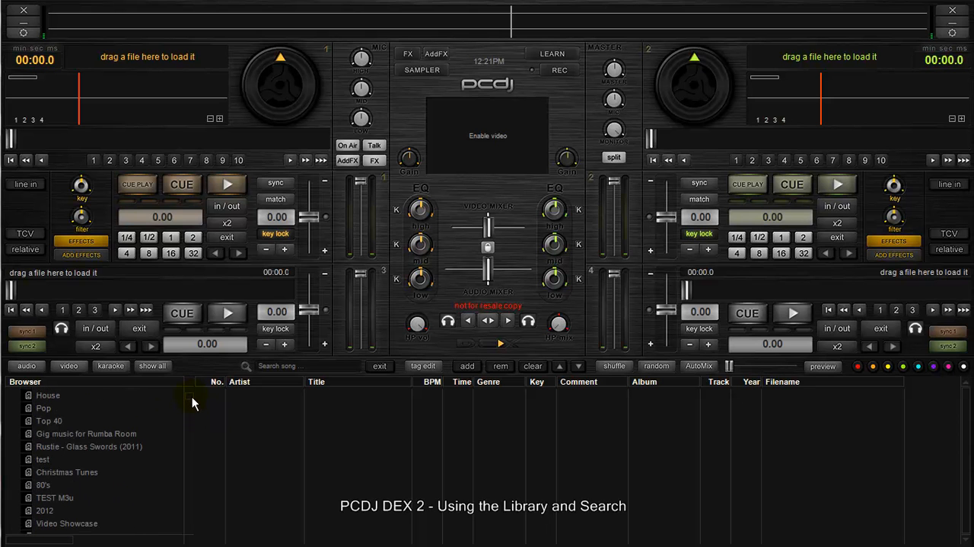
left_click(20, 393)
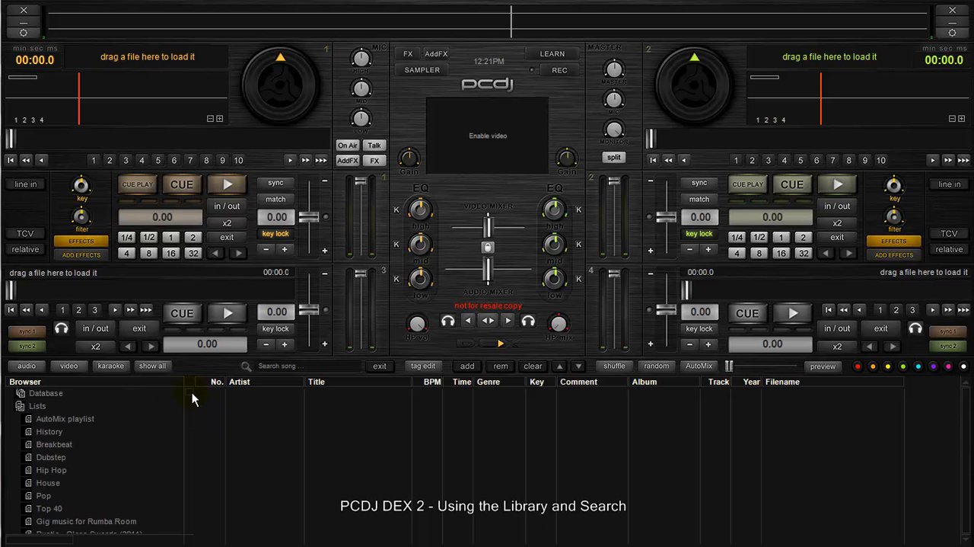
left_click(50, 394)
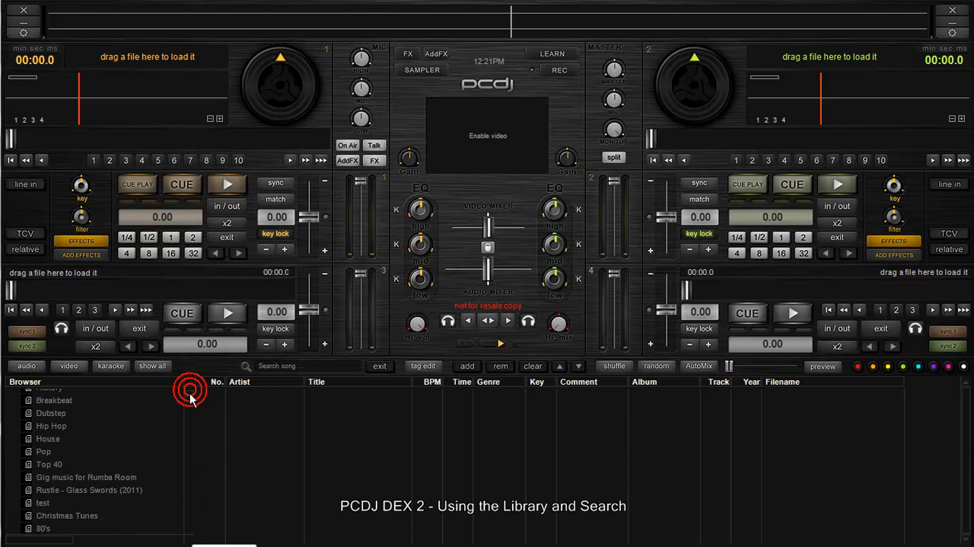
scroll("down", 3)
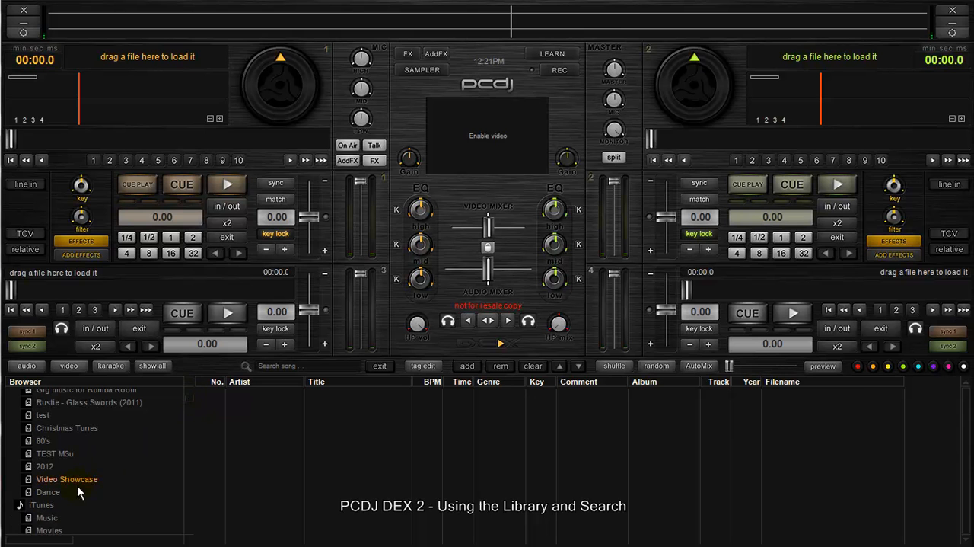
left_click(48, 491)
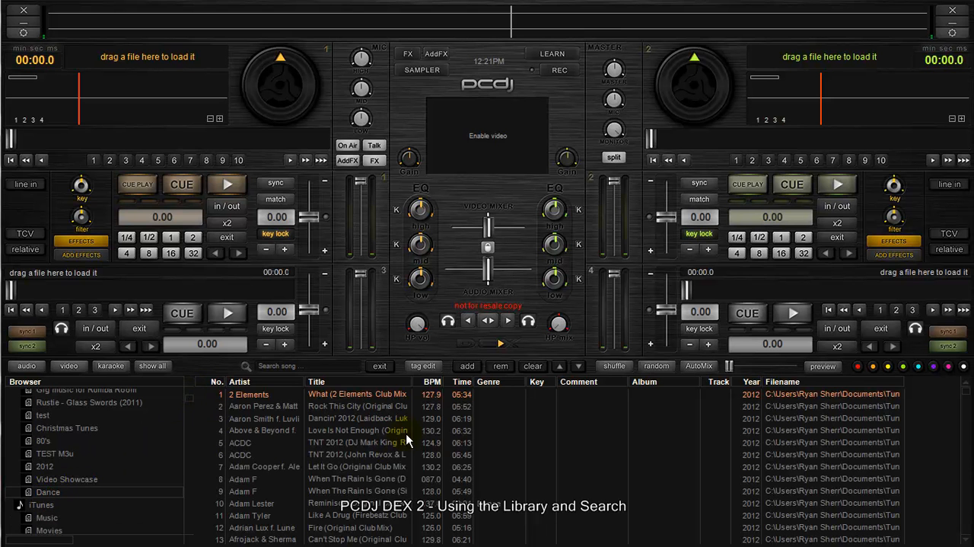
scroll("down", 3)
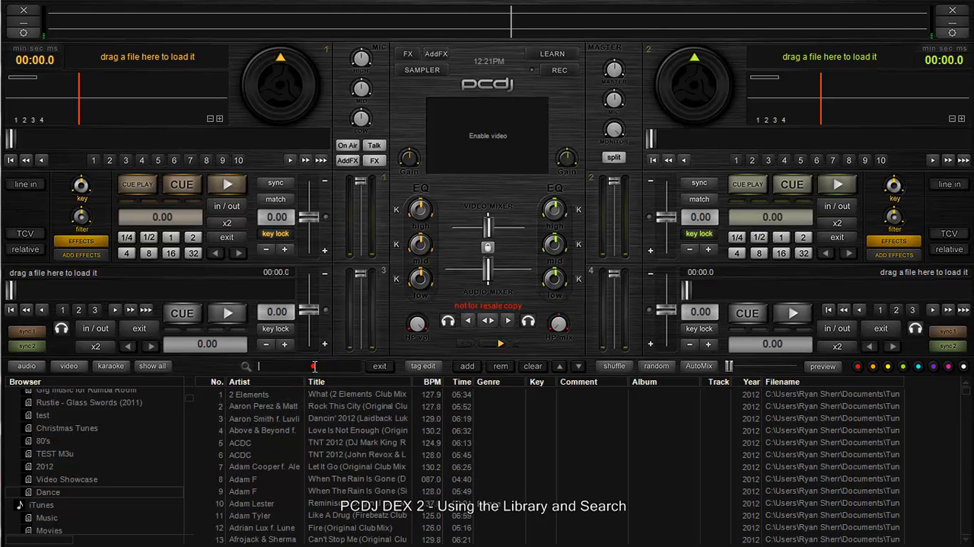
mouse_move(602, 480)
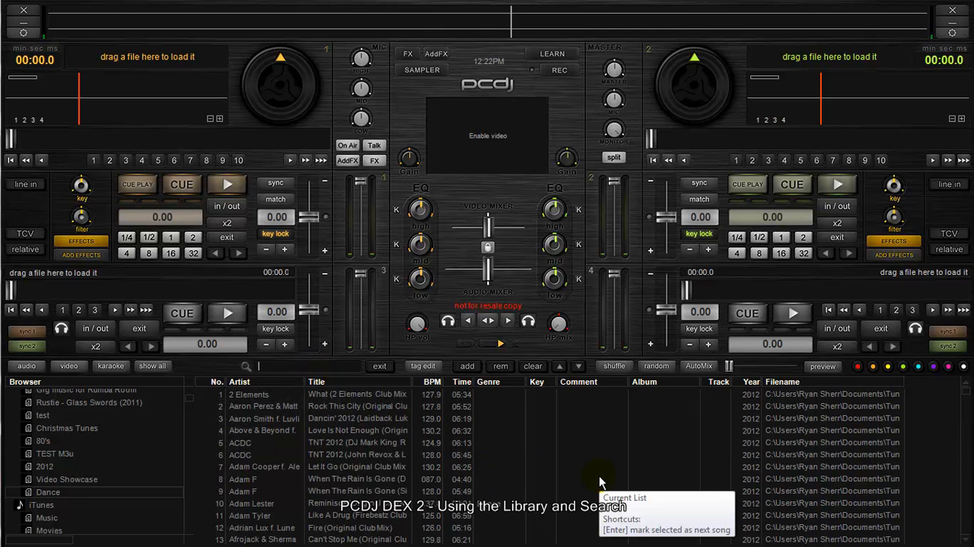
type("adam")
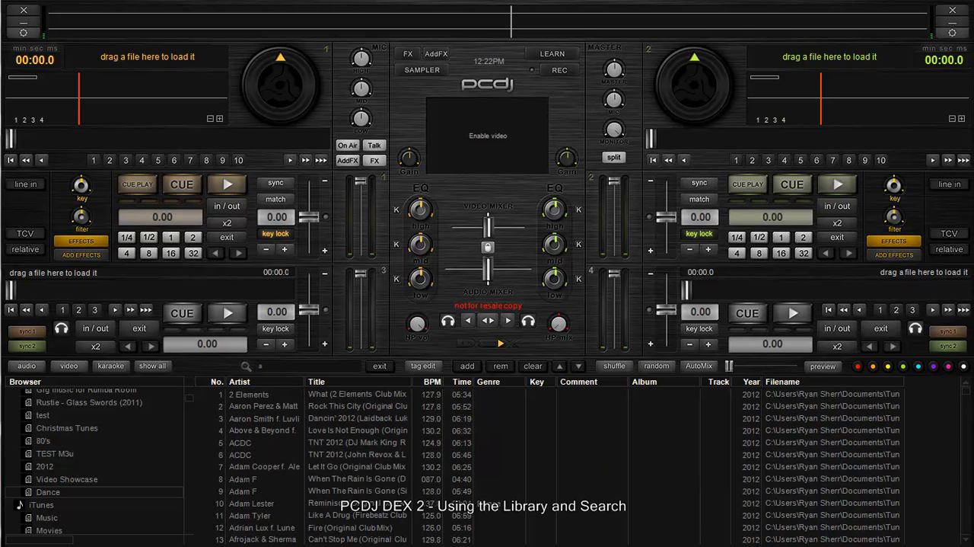
mouse_move(192, 402)
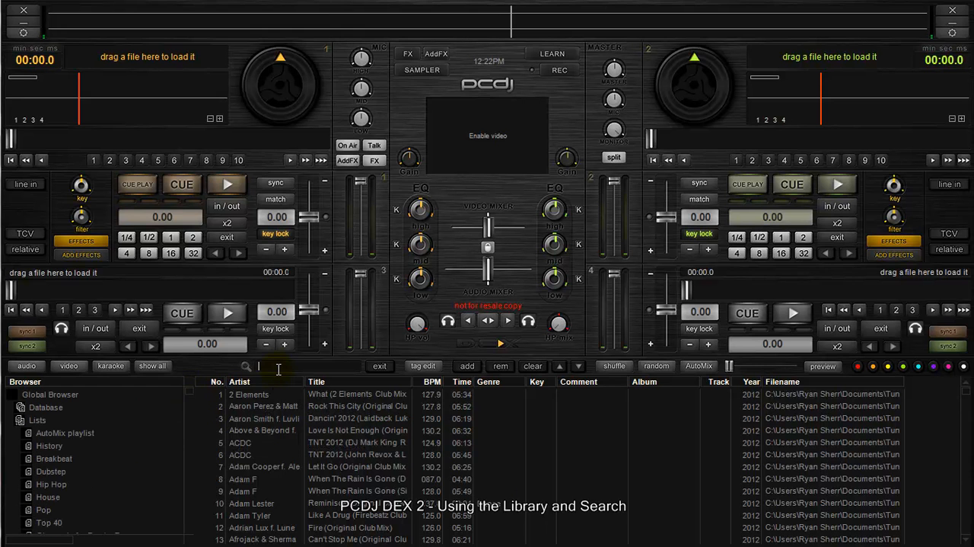
mouse_move(158, 387)
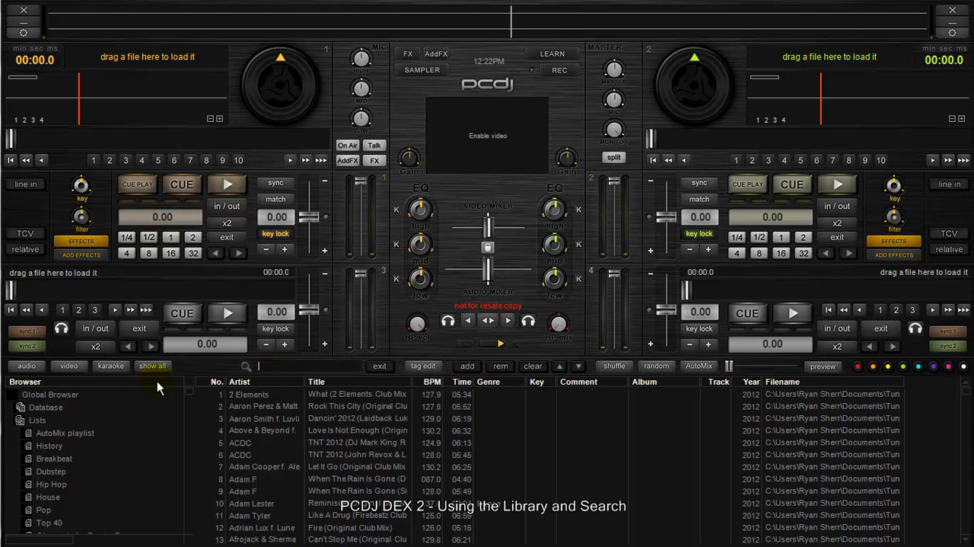
- Select Database in the Browser tree and search for 'david' to list matching tracks
left_click(45, 407)
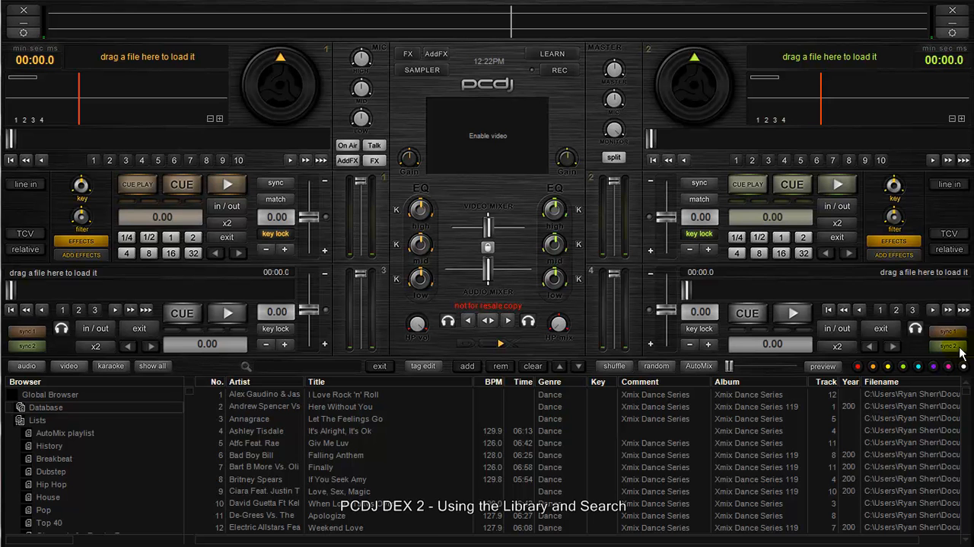
type("david")
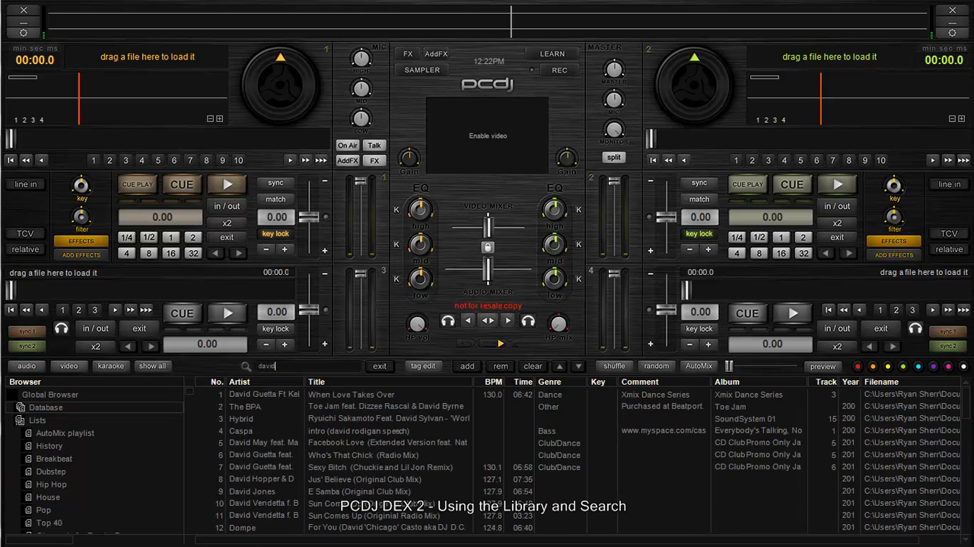